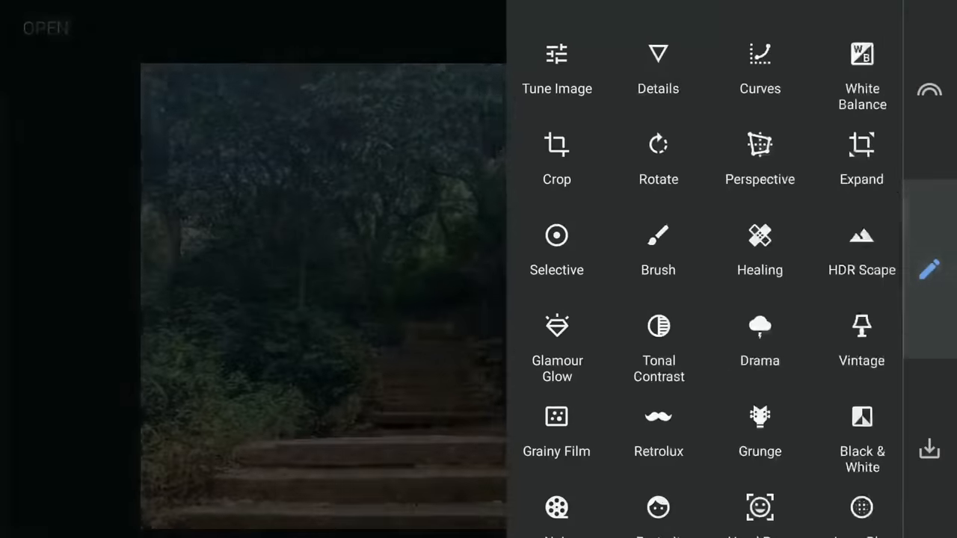
Lower the photo's overall Brightness to about -57 in Tune Image
{"action": "left_click", "coordinate": [556, 68]}
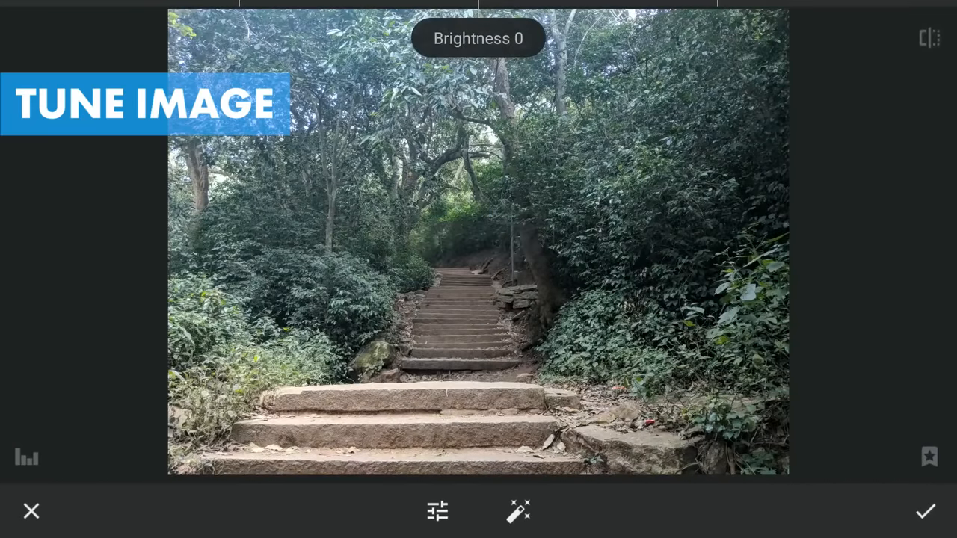
{"action": "left_click", "coordinate": [437, 511]}
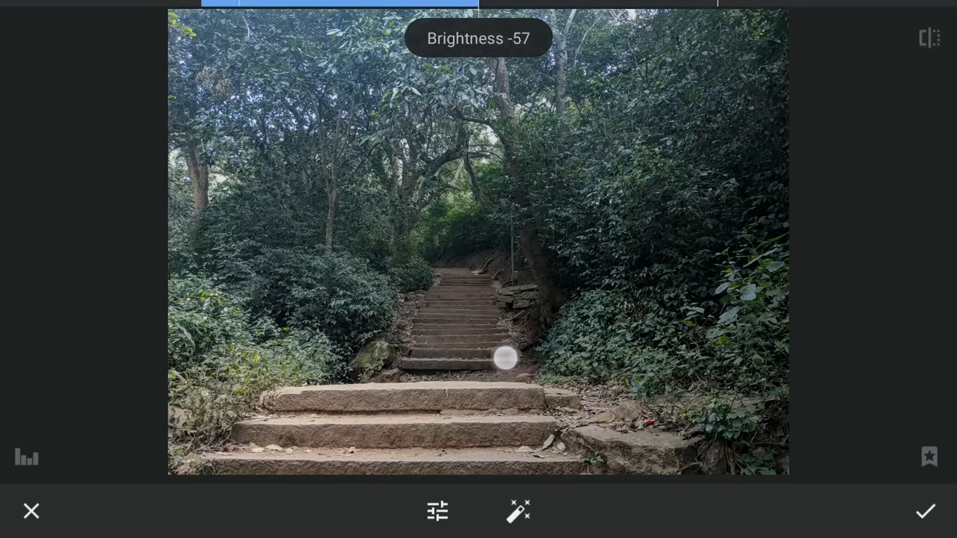
{"action": "left_click_drag", "start_coordinate": [506, 359], "coordinate": [492, 365]}
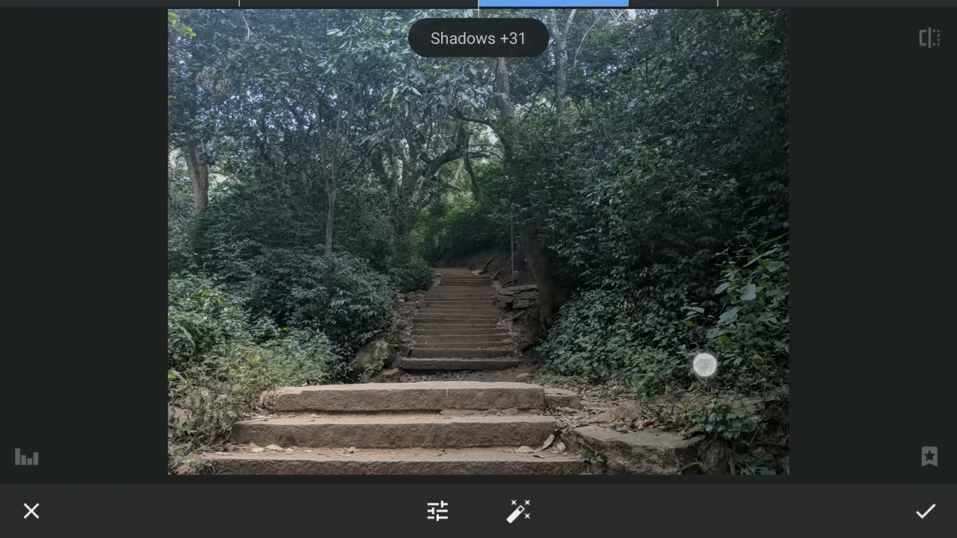
Lift the Shadows to about +47 and apply the Tune Image adjustment
{"action": "left_click_drag", "start_coordinate": [703, 365], "coordinate": [745, 365]}
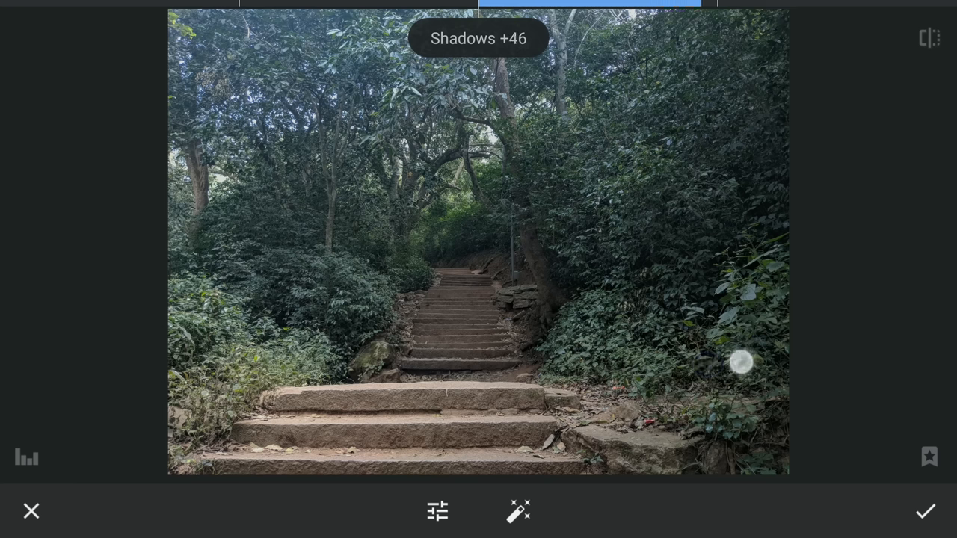
{"action": "left_click_drag", "start_coordinate": [742, 365], "coordinate": [664, 356]}
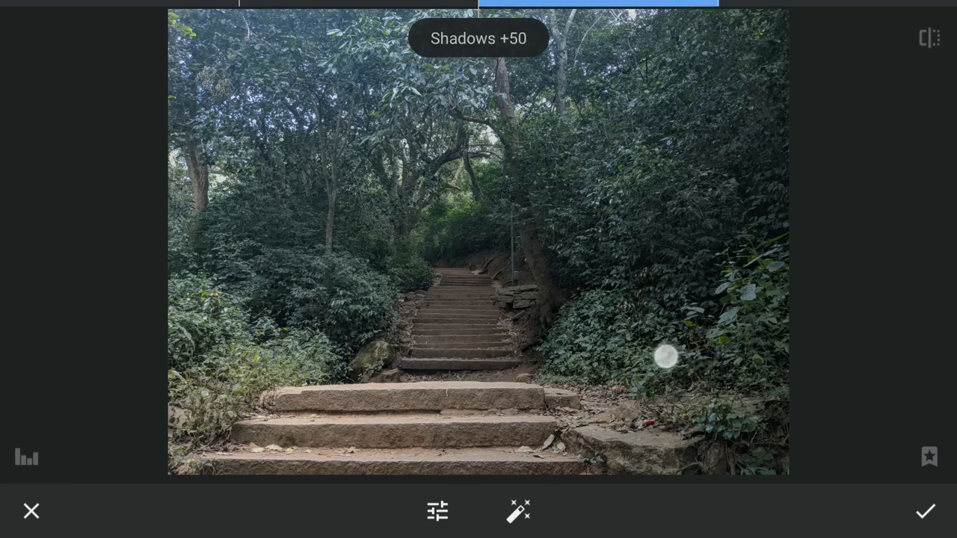
{"action": "left_click_drag", "start_coordinate": [665, 358], "coordinate": [940, 54]}
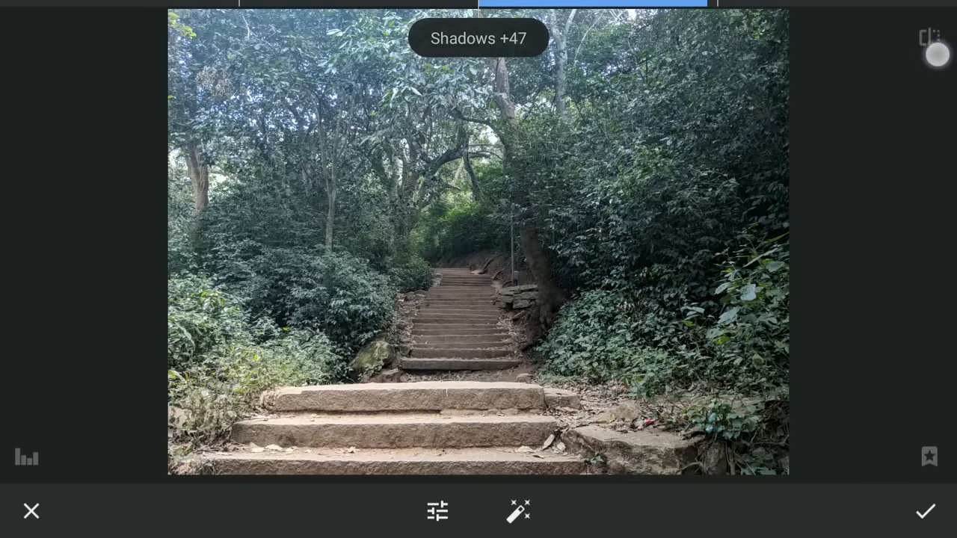
{"action": "left_click", "coordinate": [925, 511]}
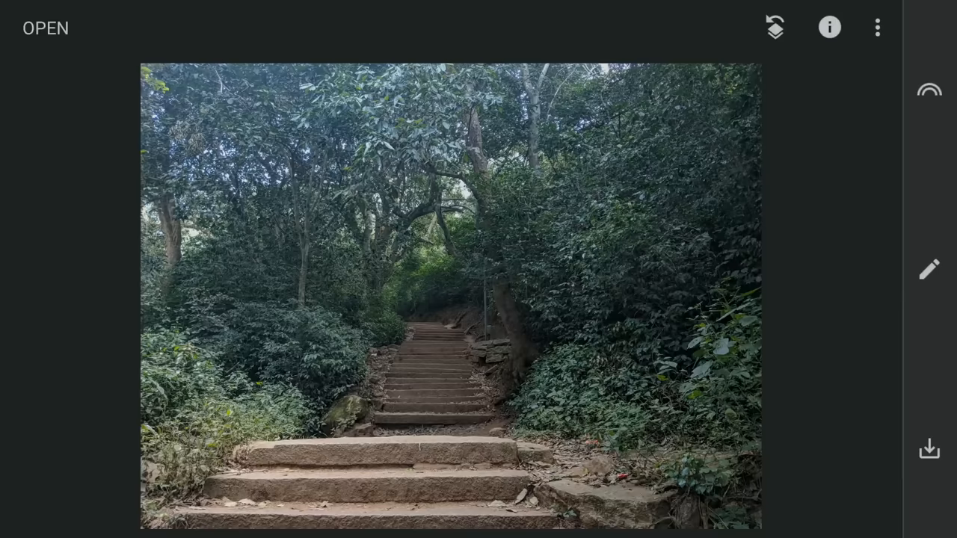
Apply a Curves adjustment with the midtones pulled down into a darker, sagging curve
{"action": "left_click", "coordinate": [929, 269]}
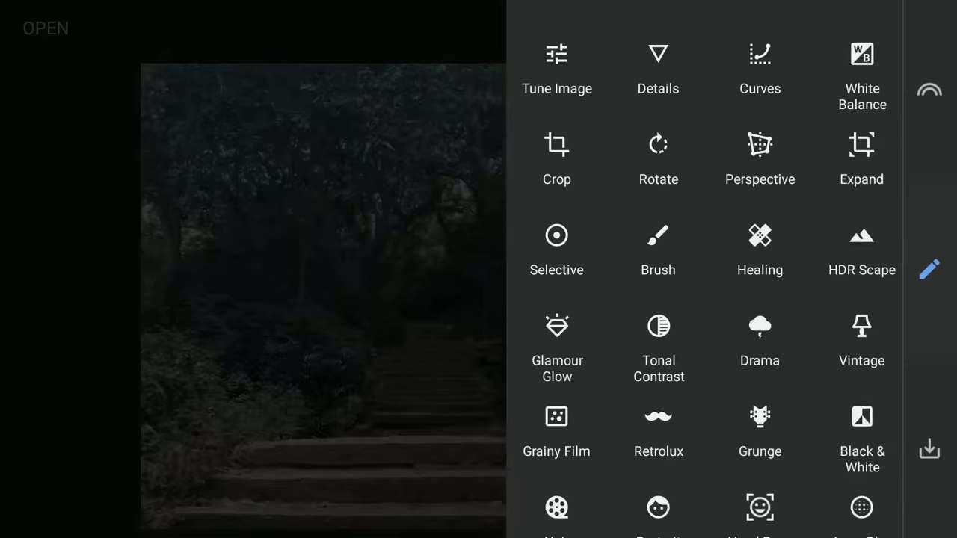
{"action": "left_click", "coordinate": [759, 67]}
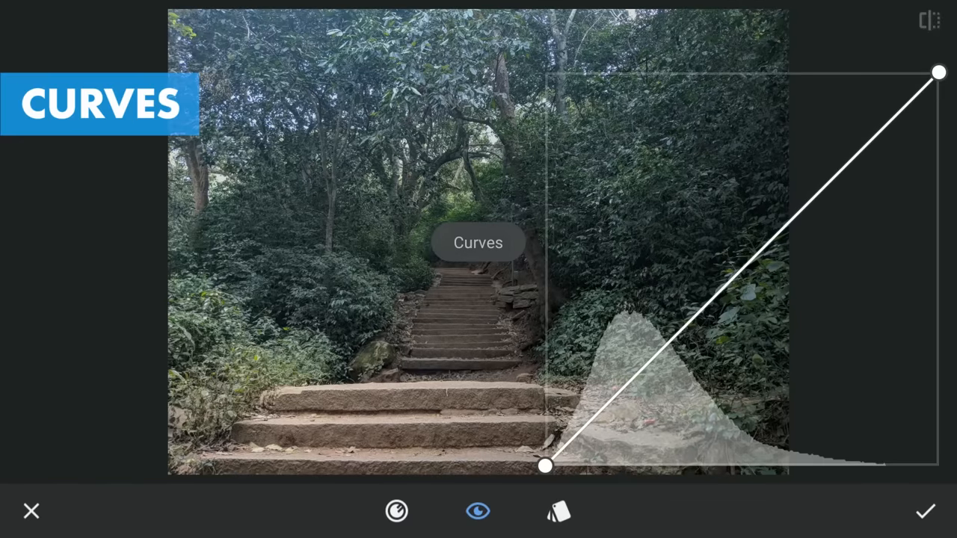
{"action": "left_click", "coordinate": [396, 512]}
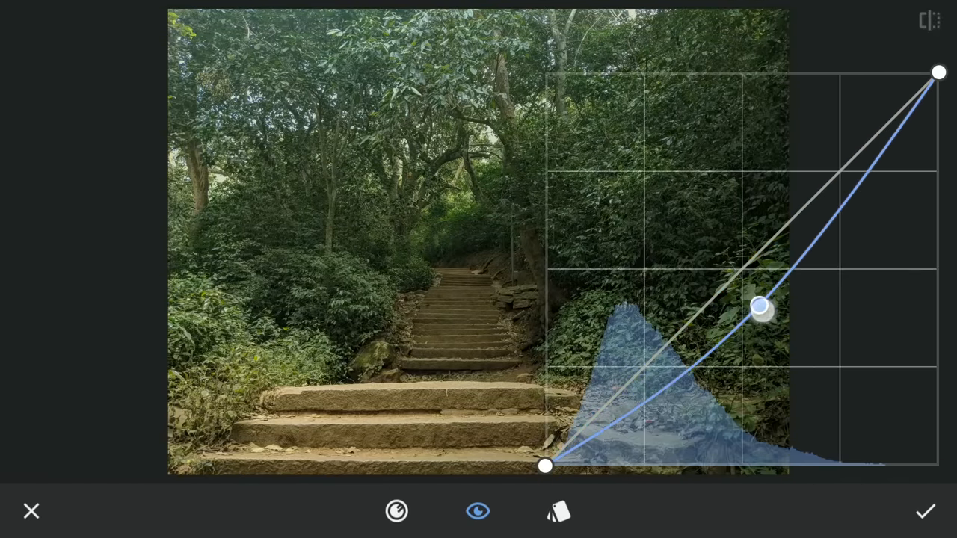
{"action": "left_click_drag", "start_coordinate": [760, 307], "coordinate": [775, 314]}
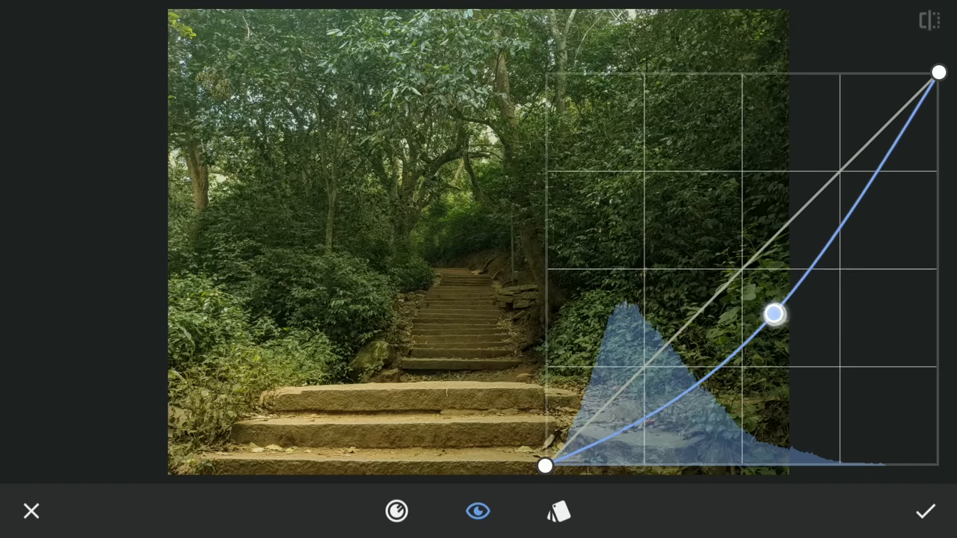
{"action": "left_click_drag", "start_coordinate": [775, 315], "coordinate": [785, 314]}
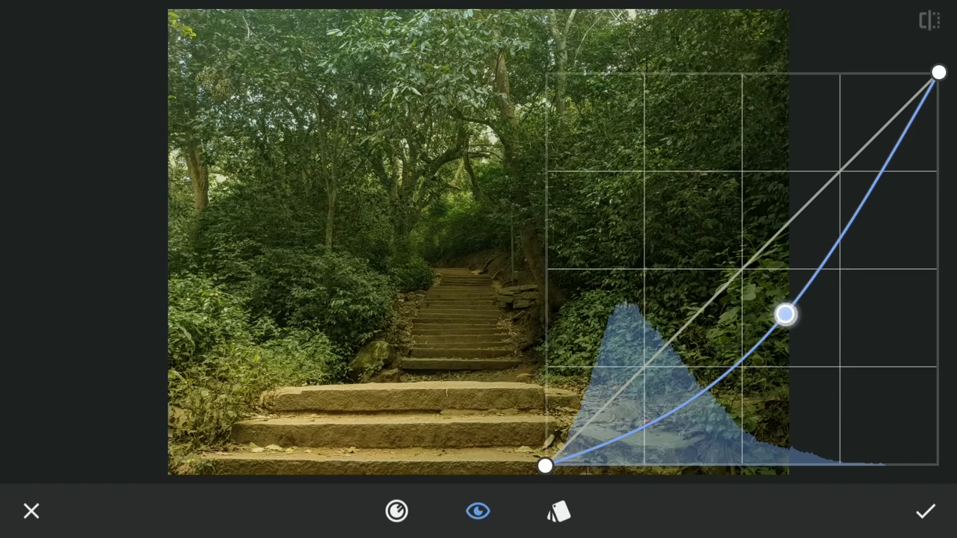
{"action": "left_click_drag", "start_coordinate": [785, 314], "coordinate": [785, 317]}
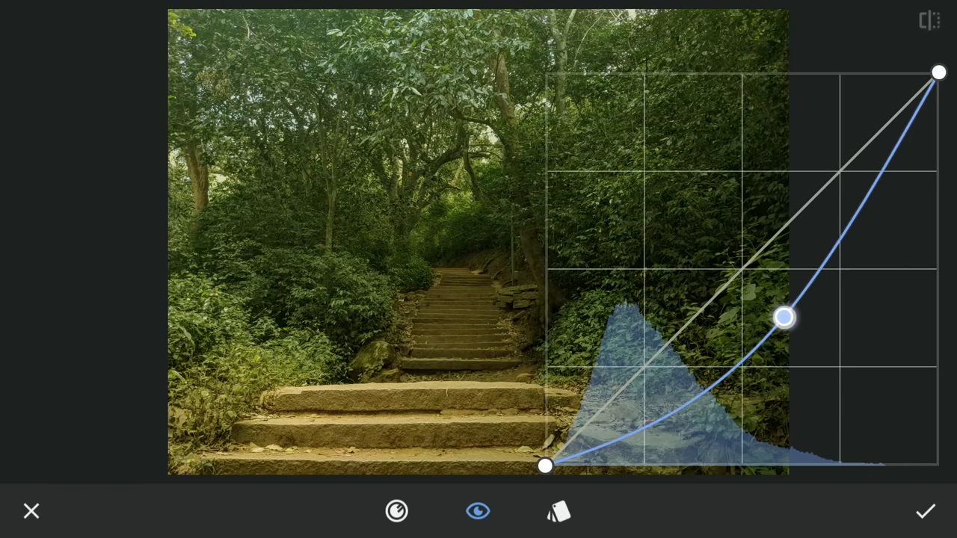
{"action": "left_click", "coordinate": [925, 511]}
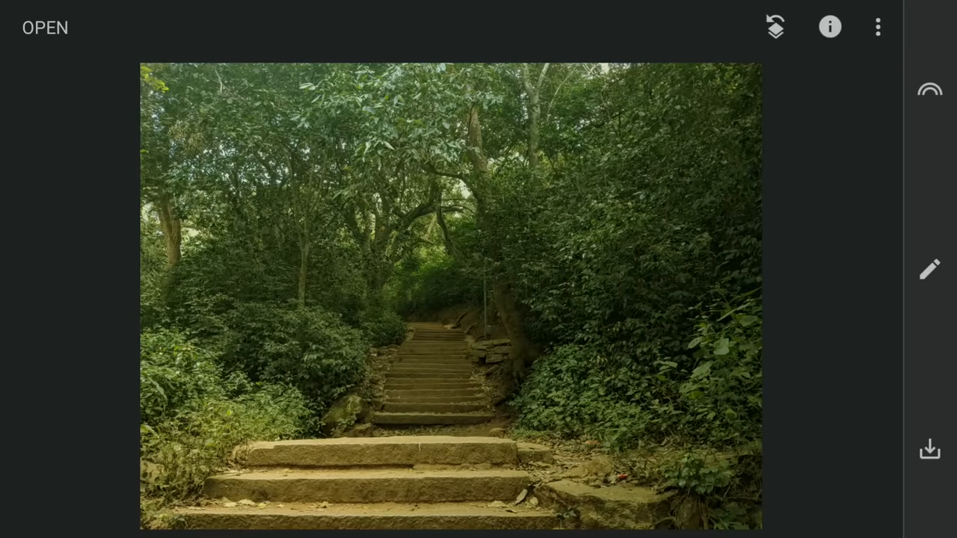
Enter the Curves edit's Stacks Brush with strength 0 to erase the effect
{"action": "left_click", "coordinate": [878, 27]}
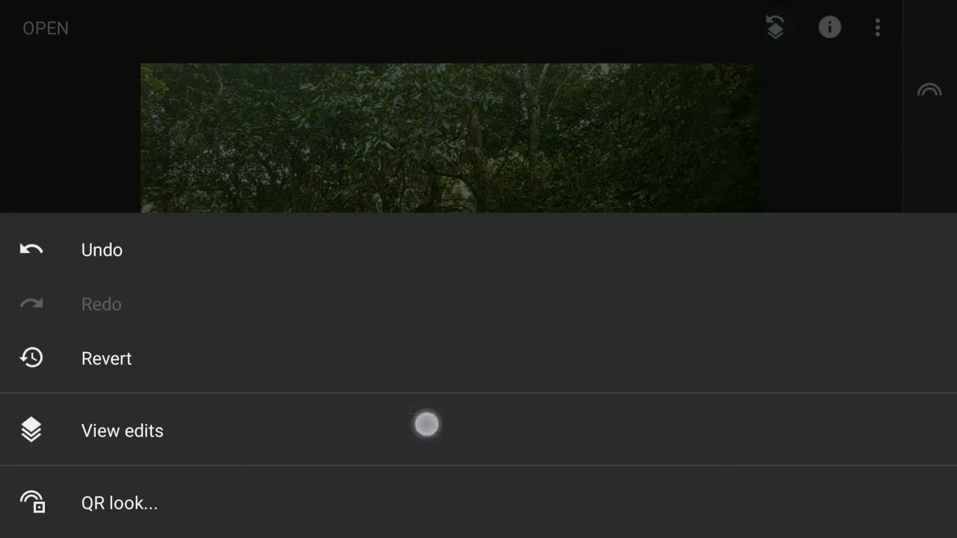
{"action": "left_click", "coordinate": [123, 431]}
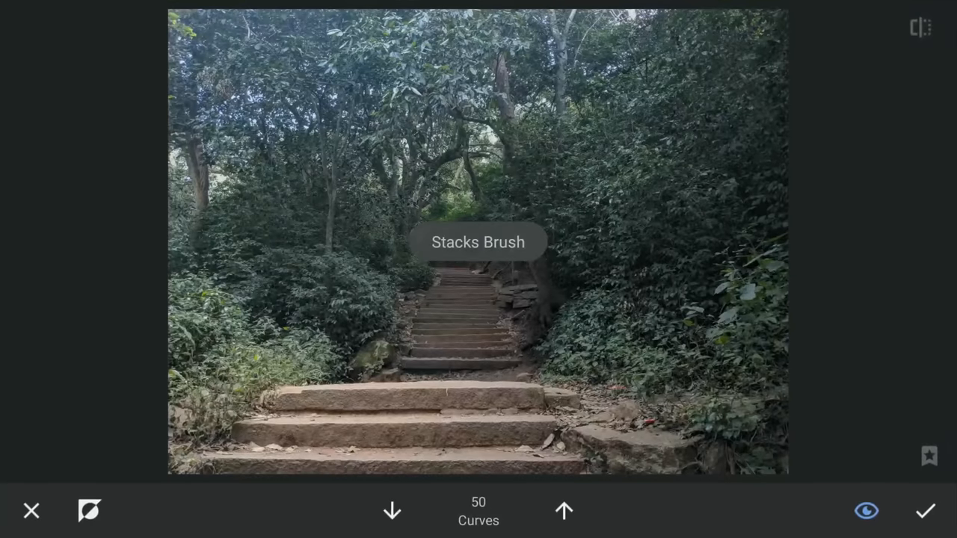
{"action": "left_click", "coordinate": [392, 512]}
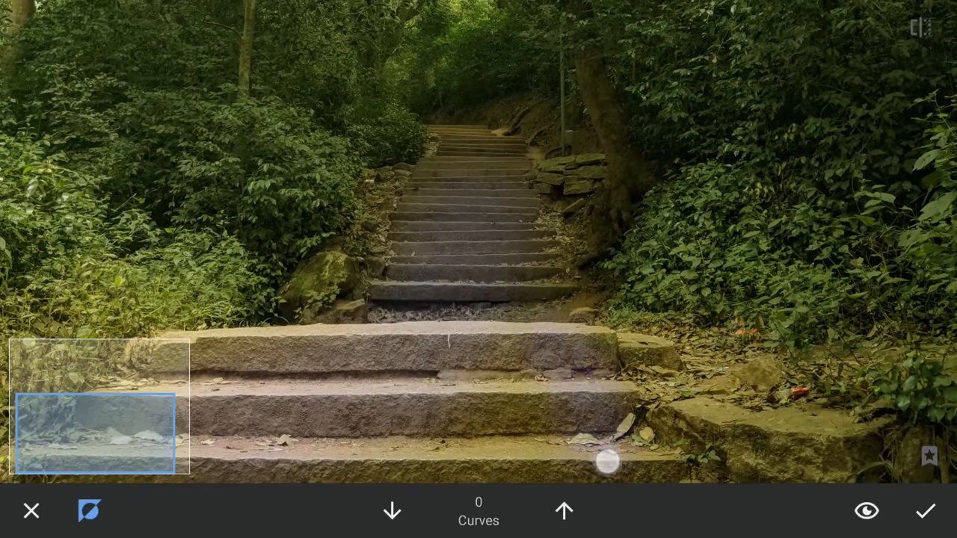
Paint the curve darkening out of the lower and upper stone steps
{"action": "left_click_drag", "start_coordinate": [607, 462], "coordinate": [667, 437]}
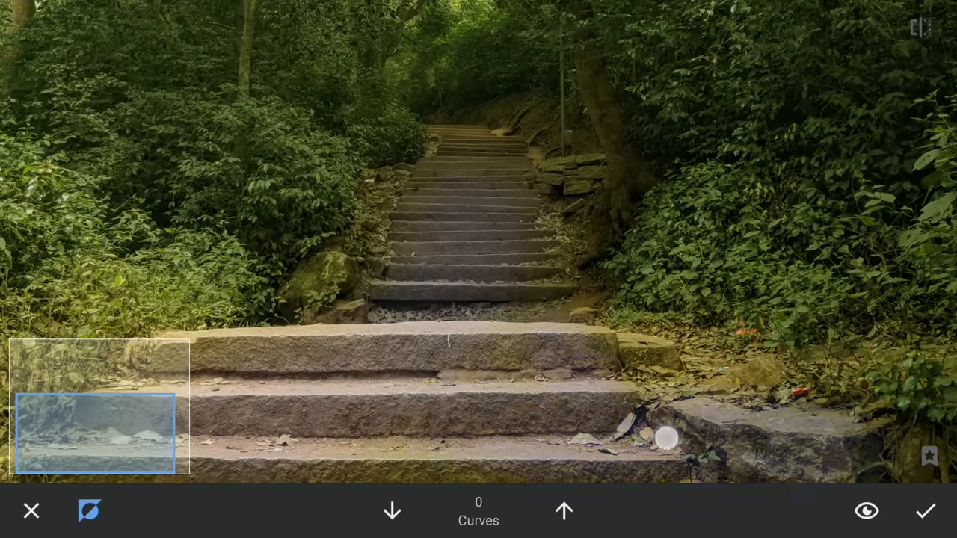
{"action": "left_click_drag", "start_coordinate": [666, 436], "coordinate": [509, 239]}
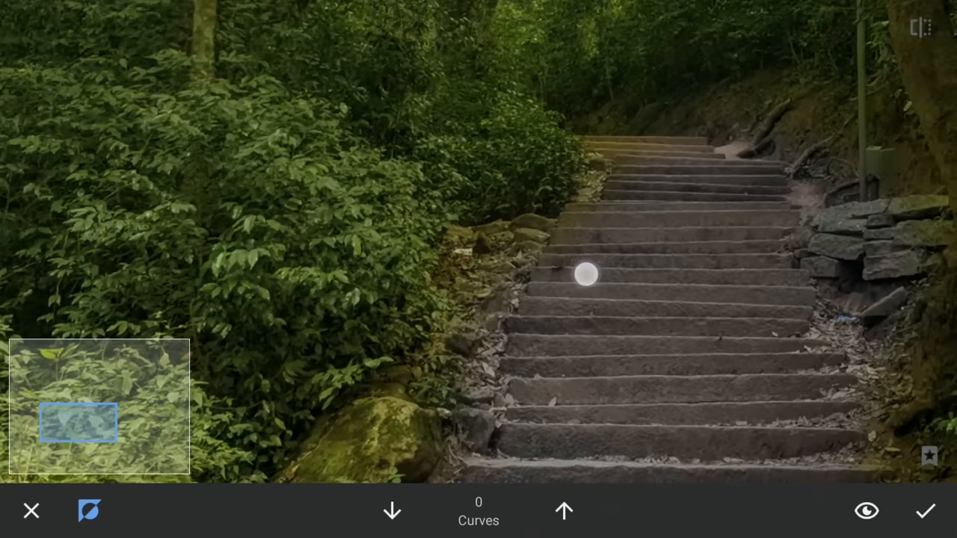
{"action": "left_click_drag", "start_coordinate": [586, 275], "coordinate": [706, 236]}
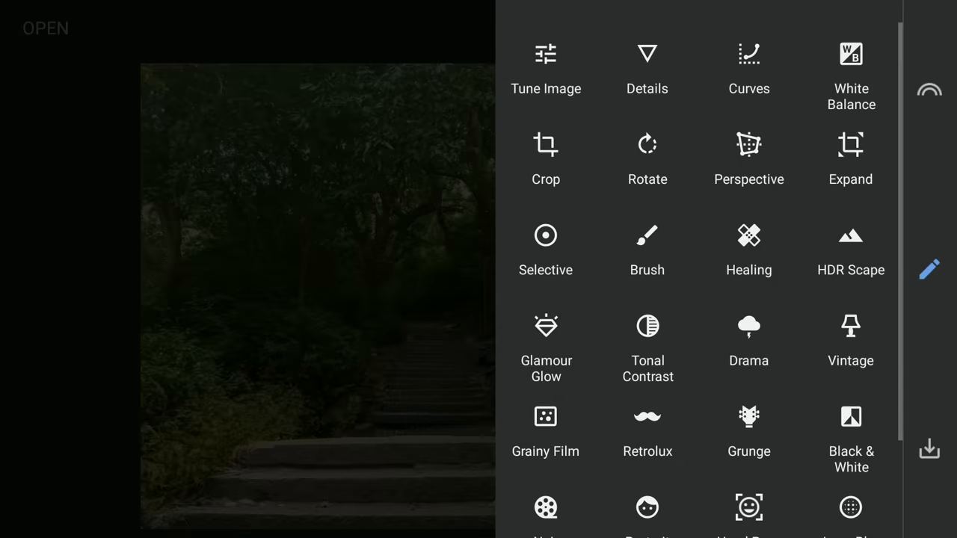
Shape a second Curves adjustment with the top endpoint pulled down and the curve bowed lower
{"action": "left_click", "coordinate": [748, 67]}
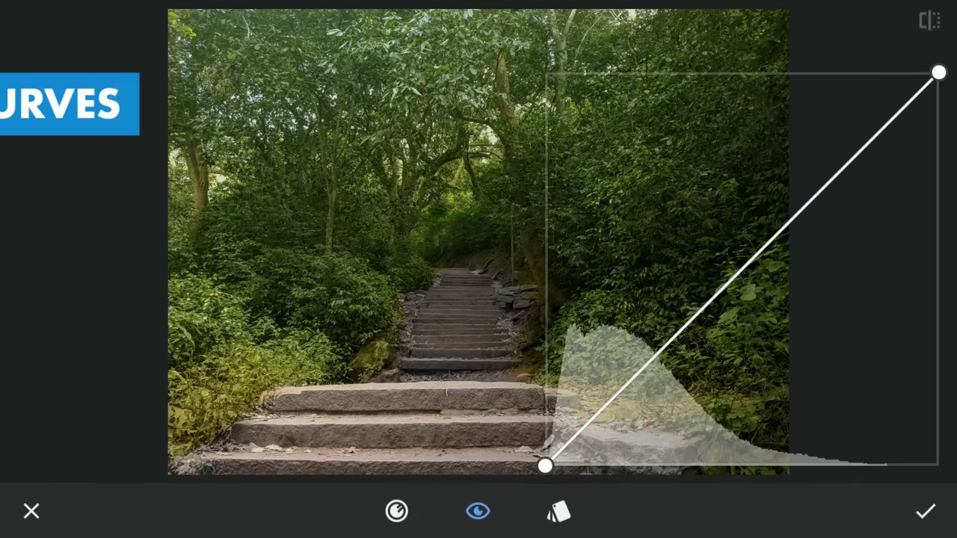
{"action": "left_click_drag", "start_coordinate": [939, 72], "coordinate": [939, 224]}
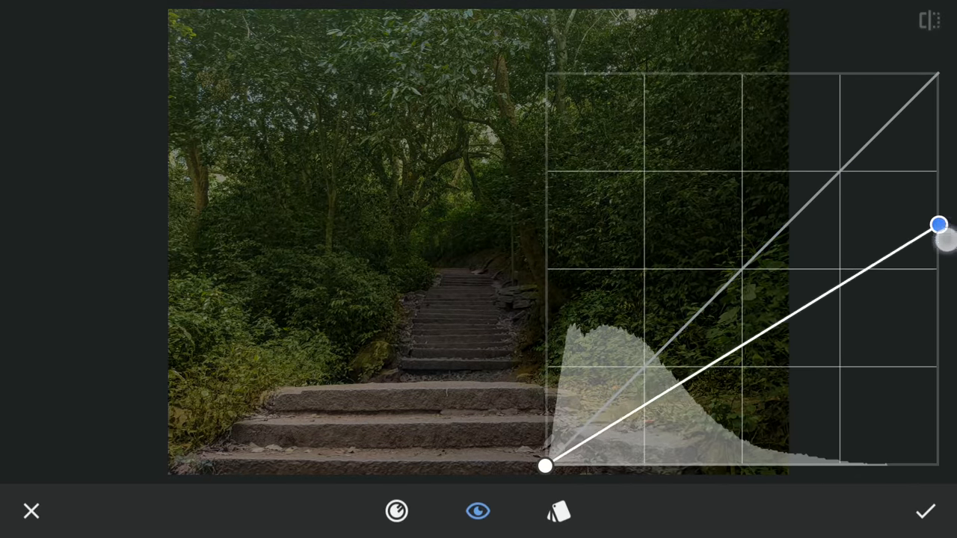
{"action": "left_click_drag", "start_coordinate": [939, 224], "coordinate": [792, 386]}
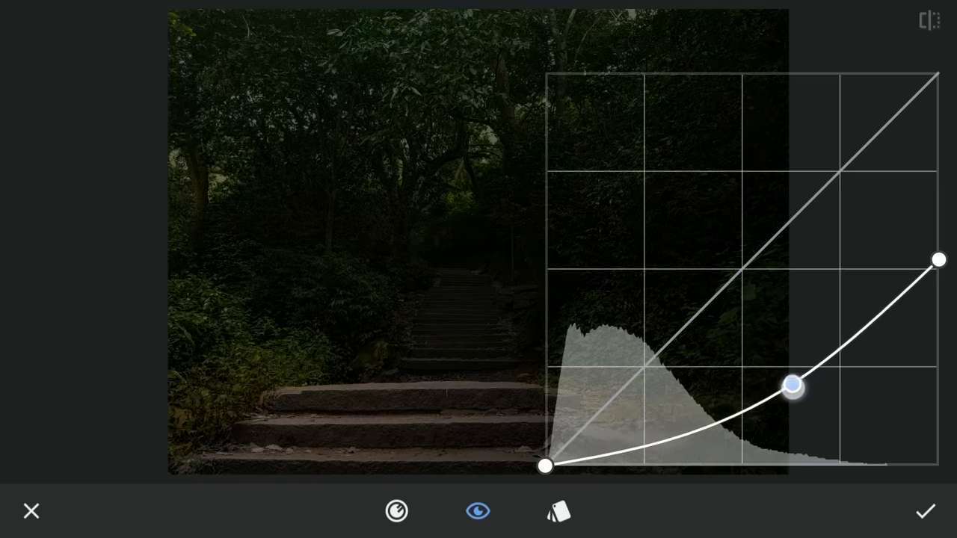
{"action": "left_click_drag", "start_coordinate": [793, 386], "coordinate": [771, 392]}
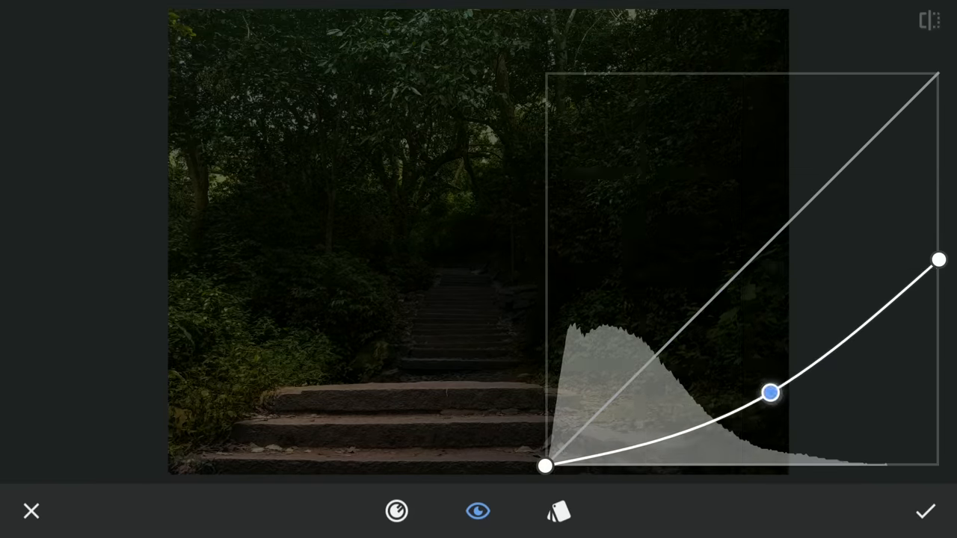
{"action": "left_click_drag", "start_coordinate": [940, 261], "coordinate": [942, 254]}
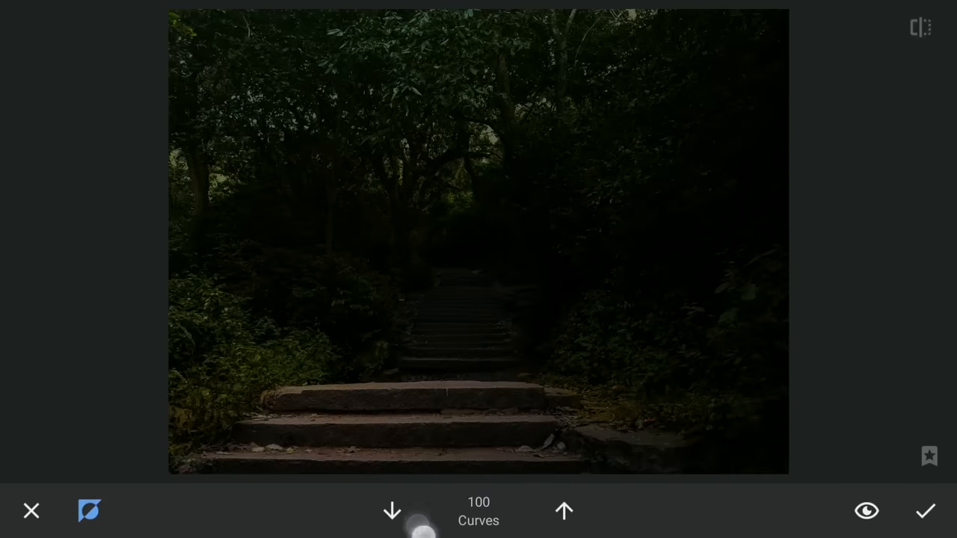
Erase the darkening from the far end of the path, then paint it onto the right-side foliage
{"action": "left_click", "coordinate": [391, 511]}
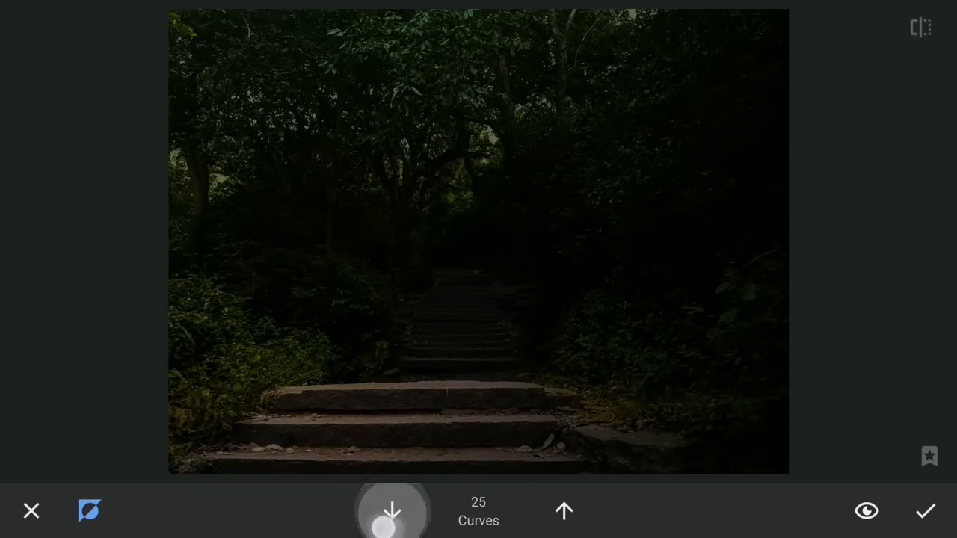
{"action": "left_click", "coordinate": [392, 512]}
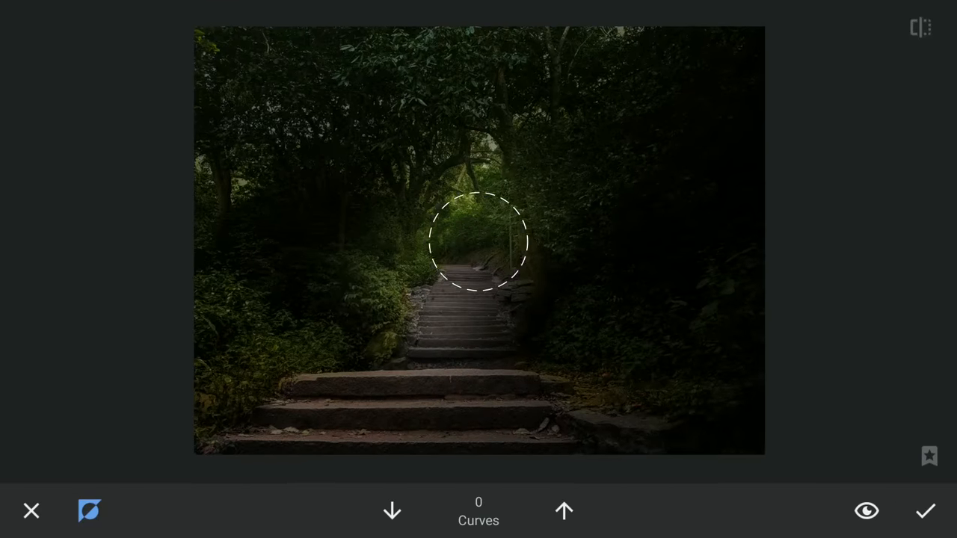
{"action": "left_click_drag", "start_coordinate": [478, 243], "coordinate": [461, 321]}
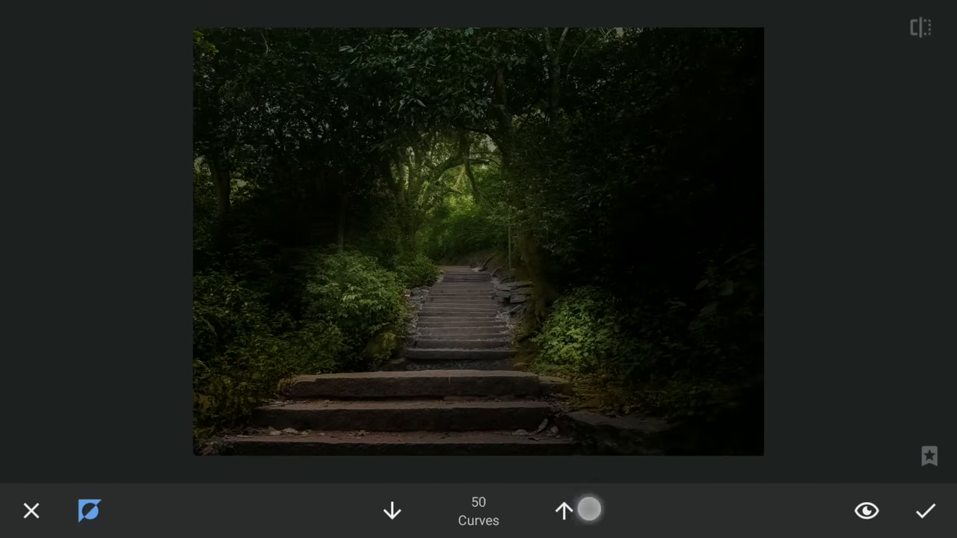
{"action": "left_click_drag", "start_coordinate": [589, 509], "coordinate": [582, 515]}
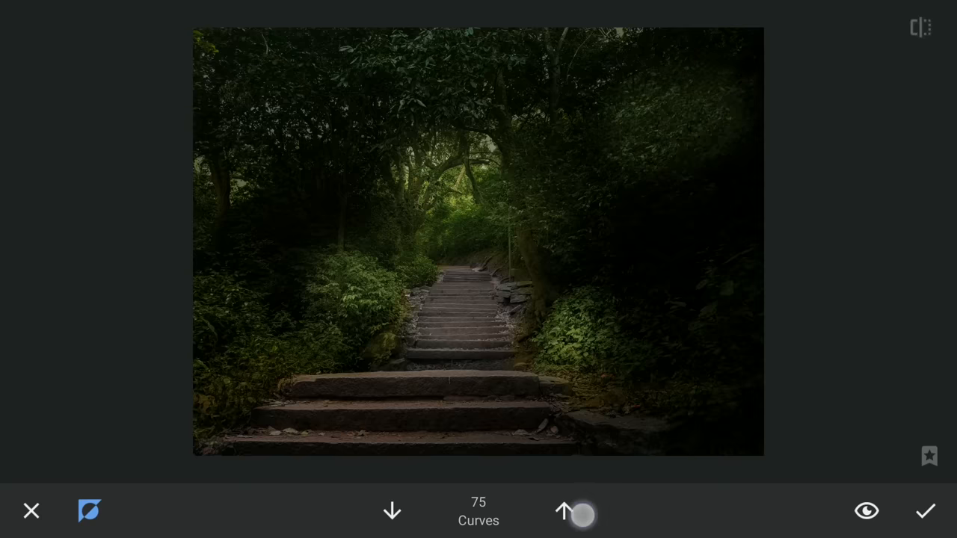
{"action": "left_click_drag", "start_coordinate": [580, 515], "coordinate": [666, 166]}
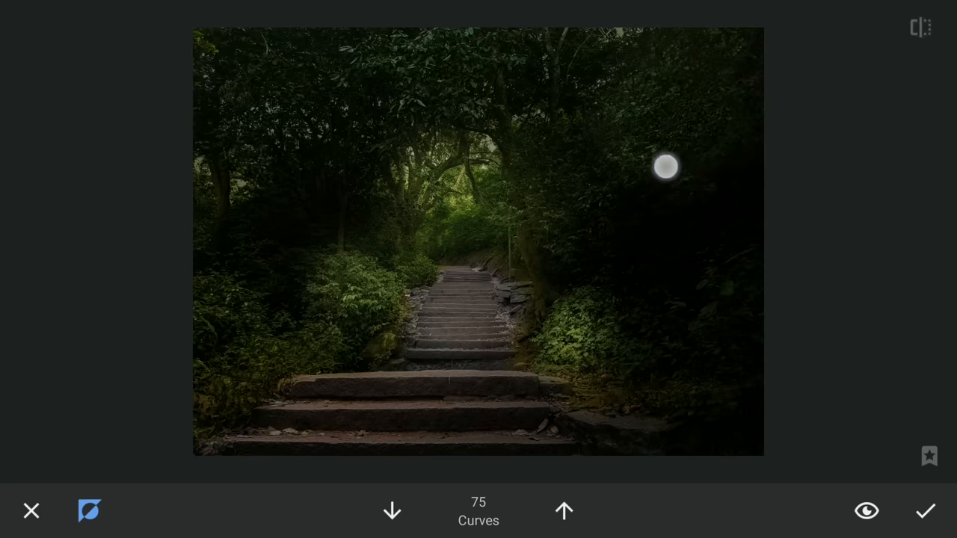
{"action": "left_click_drag", "start_coordinate": [666, 166], "coordinate": [646, 222]}
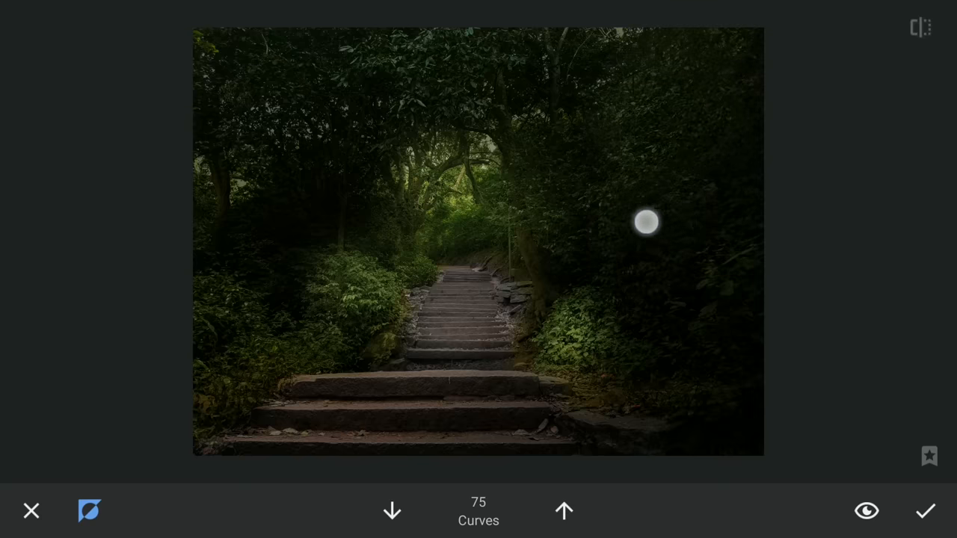
Paint the lower-right greenery at reduced strength, check the mask view and compare before/after
{"action": "left_click", "coordinate": [392, 511]}
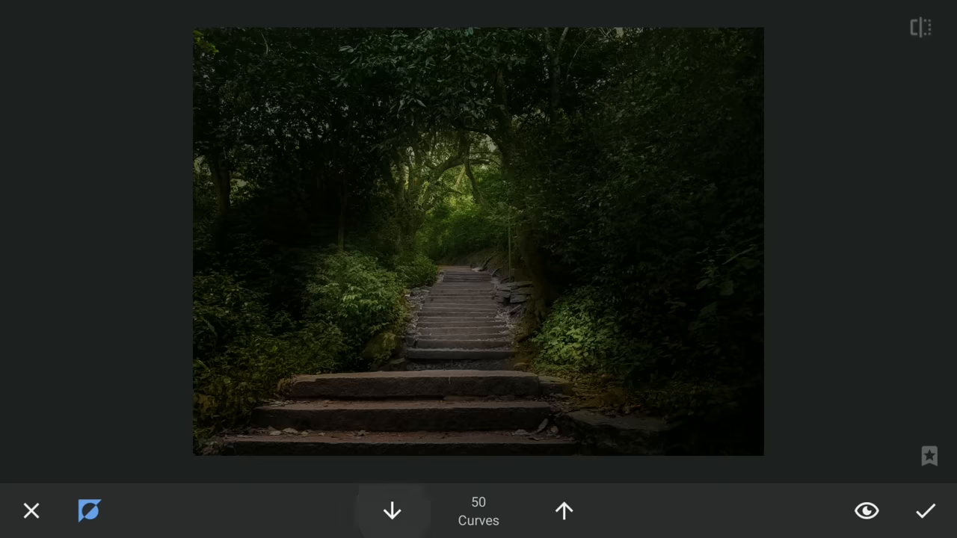
{"action": "left_click", "coordinate": [392, 512]}
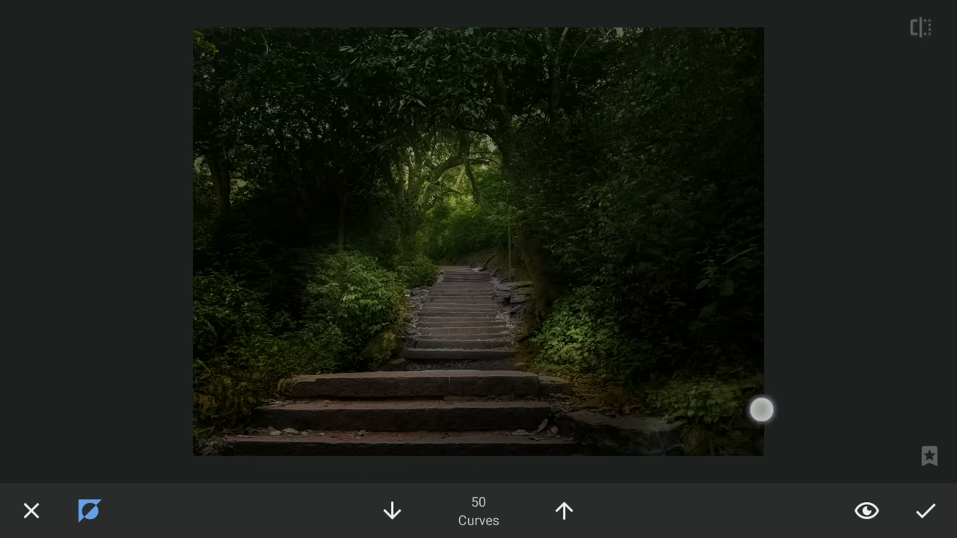
{"action": "left_click_drag", "start_coordinate": [761, 410], "coordinate": [682, 296]}
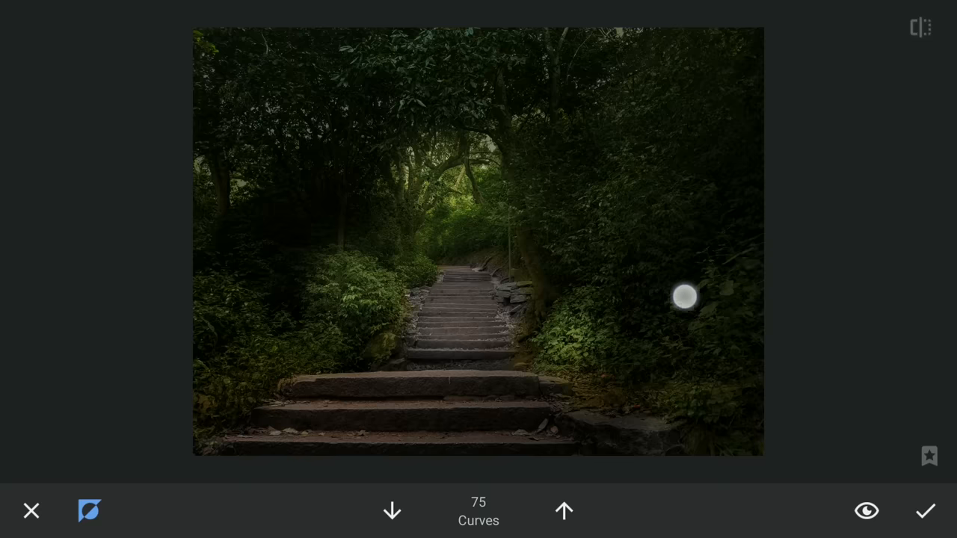
{"action": "left_click_drag", "start_coordinate": [685, 297], "coordinate": [765, 422]}
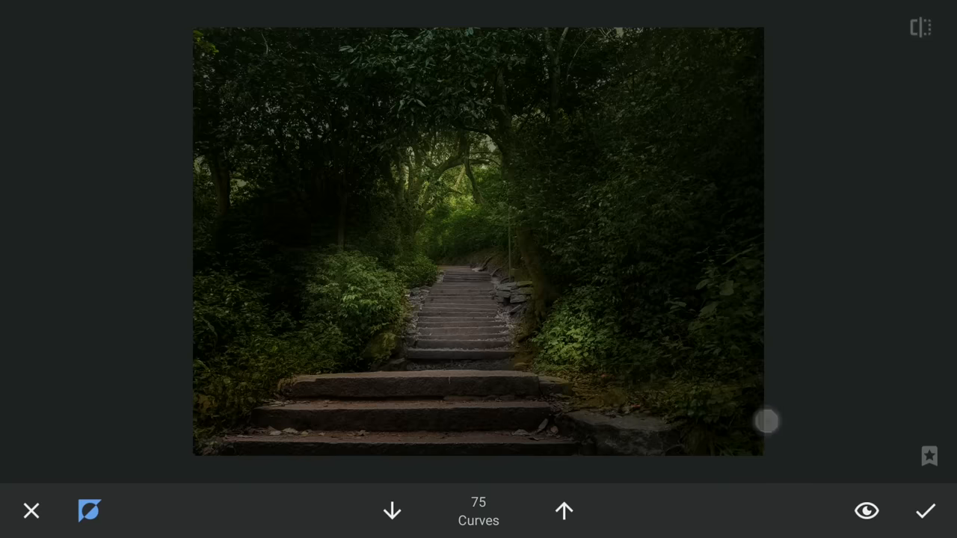
{"action": "left_click", "coordinate": [564, 512]}
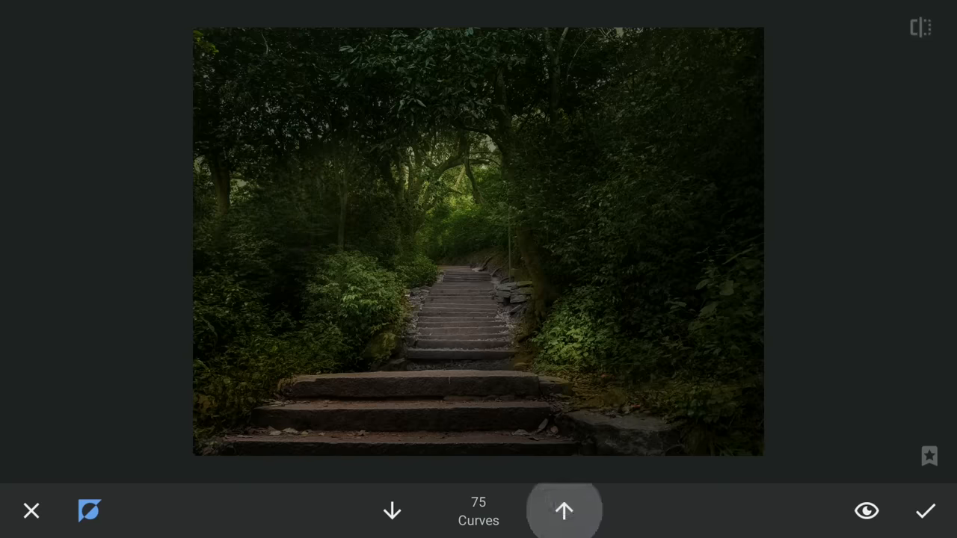
{"action": "left_click", "coordinate": [392, 512]}
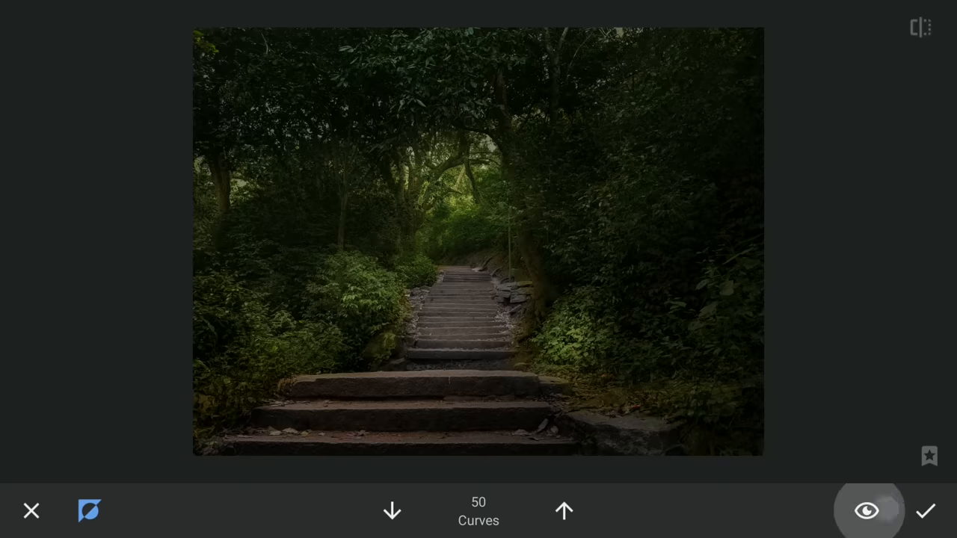
{"action": "left_click", "coordinate": [392, 511]}
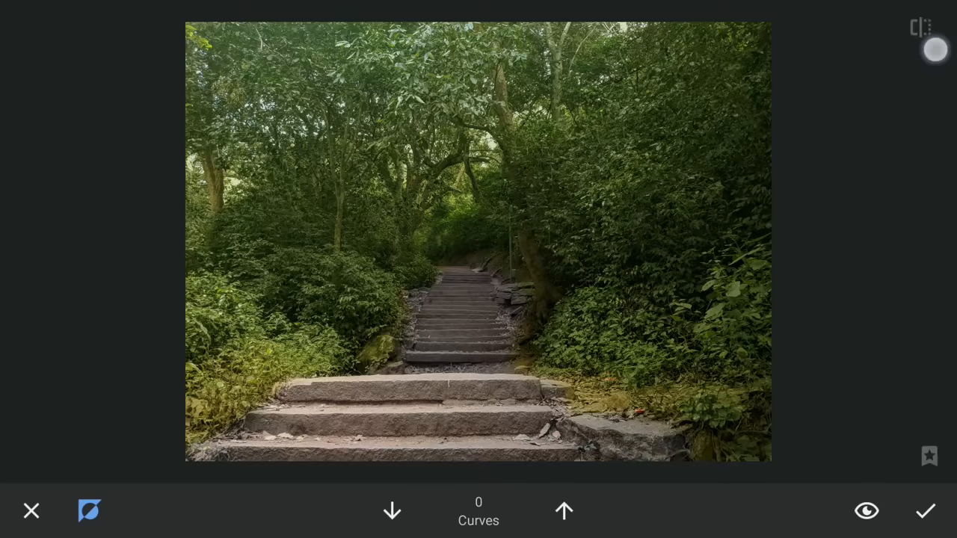
{"action": "left_click_drag", "start_coordinate": [937, 49], "coordinate": [554, 330]}
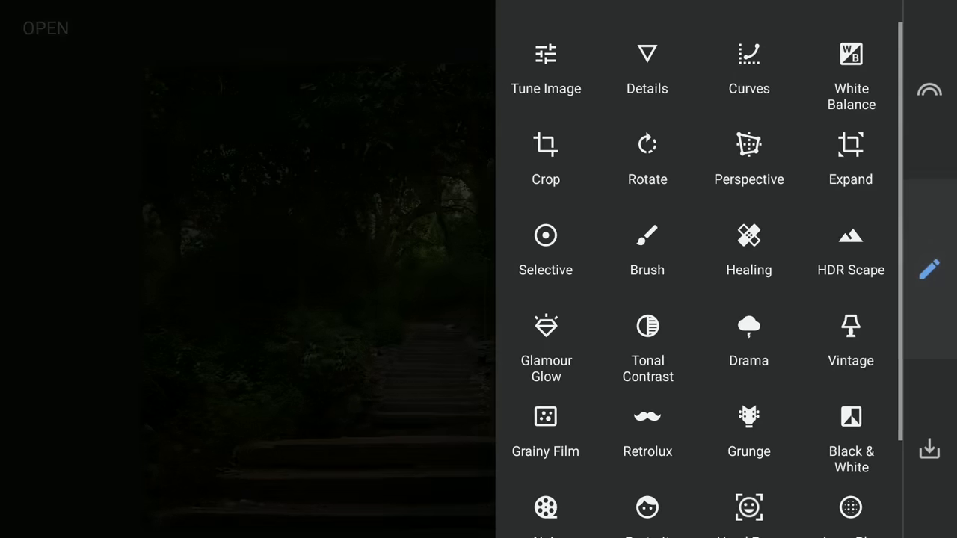
Apply a third Curves adjustment with highlights pulled down and midtones bowed darker
{"action": "left_click", "coordinate": [748, 67]}
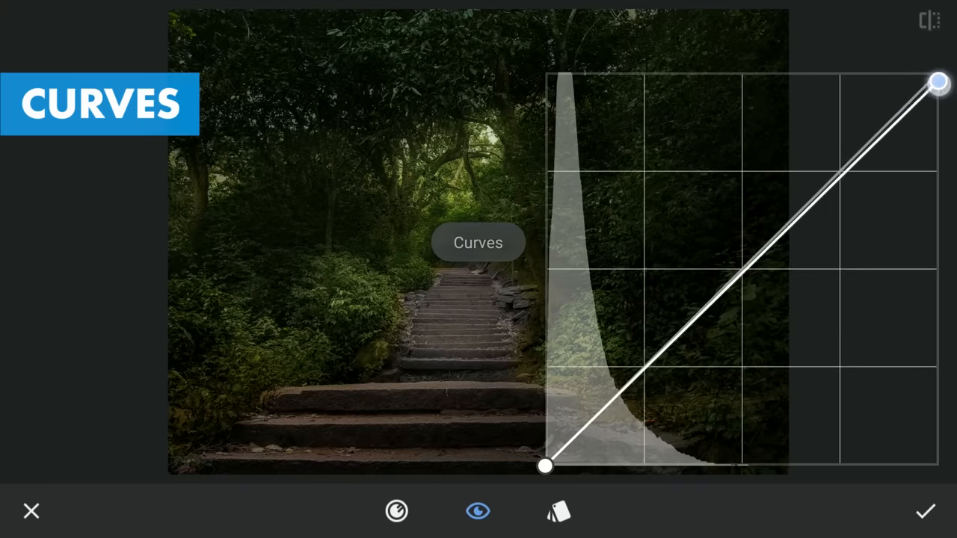
{"action": "left_click_drag", "start_coordinate": [940, 82], "coordinate": [940, 173]}
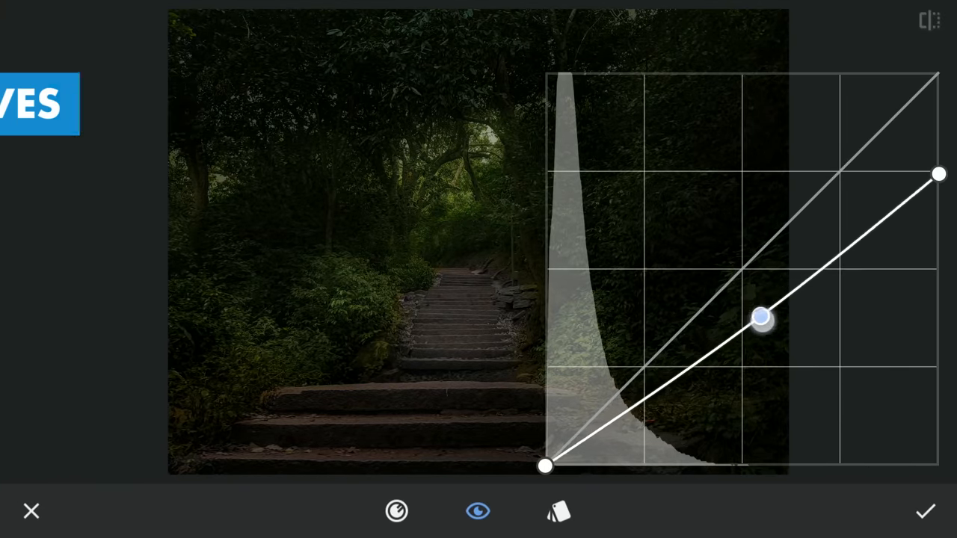
{"action": "left_click_drag", "start_coordinate": [762, 317], "coordinate": [766, 347]}
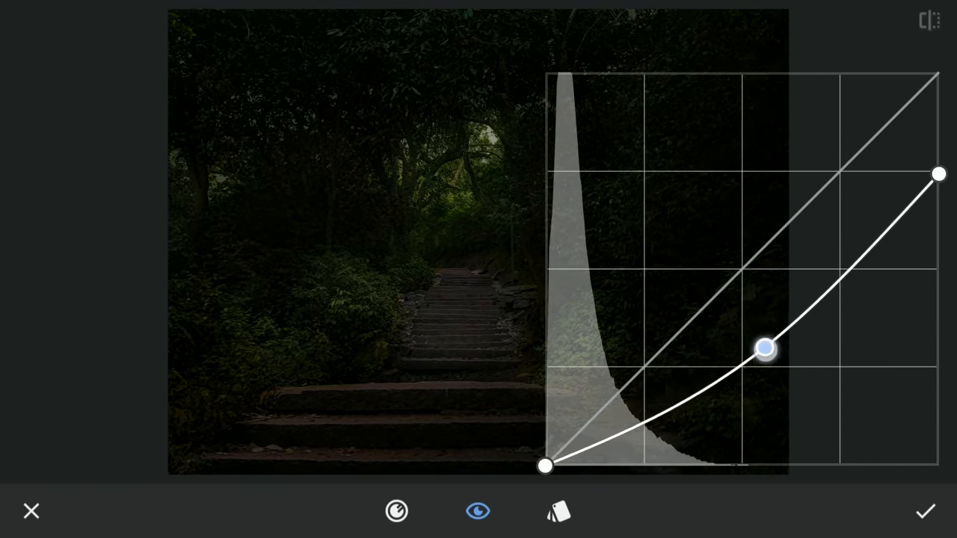
{"action": "left_click_drag", "start_coordinate": [939, 173], "coordinate": [940, 206]}
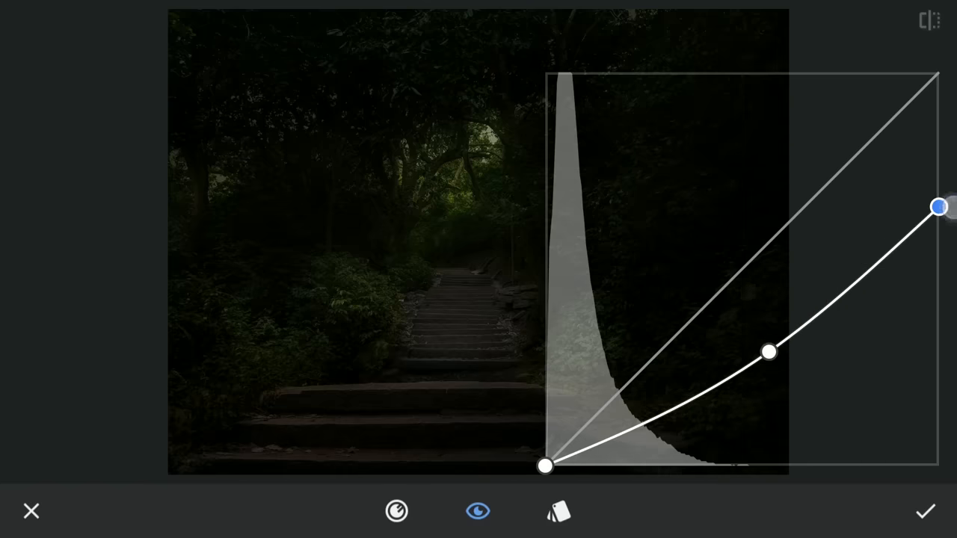
{"action": "left_click", "coordinate": [926, 512]}
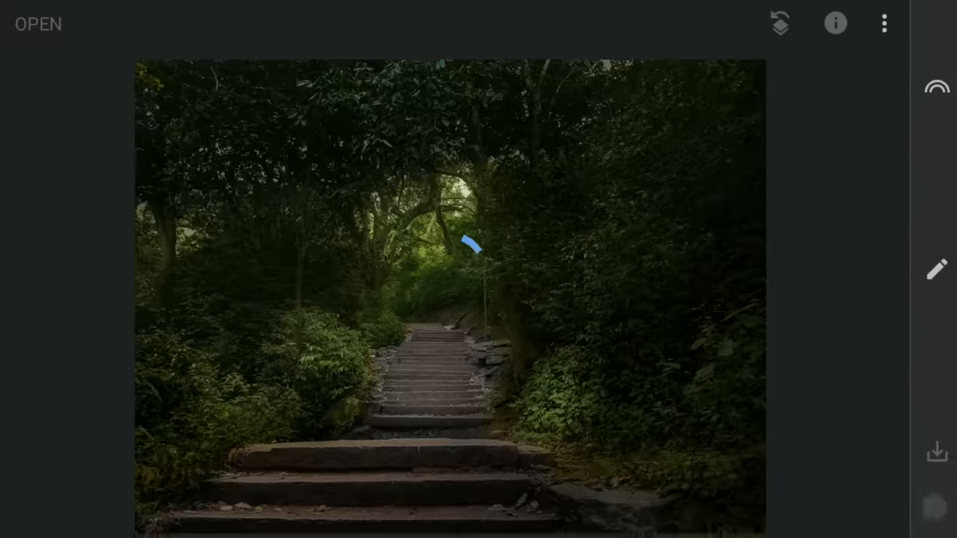
Brush the third Curves darkening at strength 100 near the photo's bottom edge, then reset strength
{"action": "left_click", "coordinate": [884, 24]}
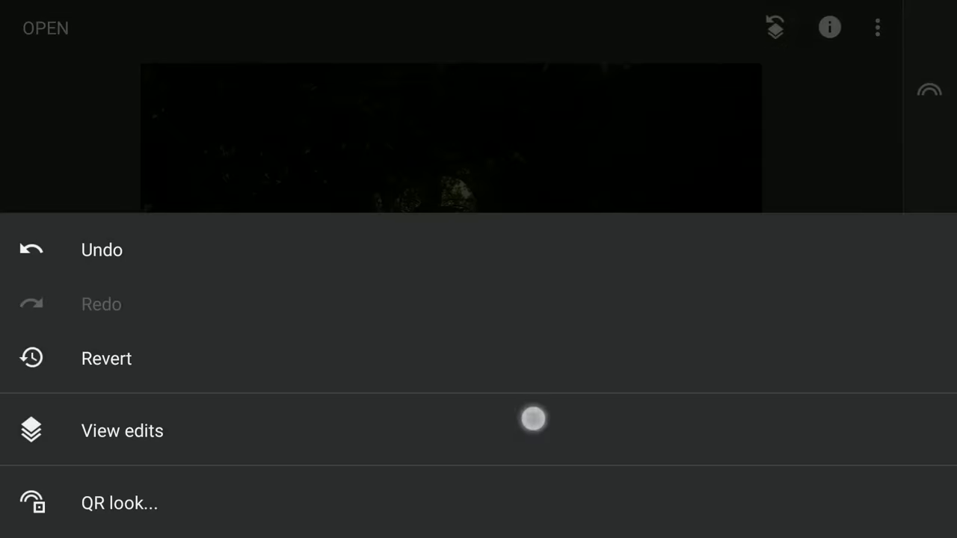
{"action": "left_click", "coordinate": [122, 431]}
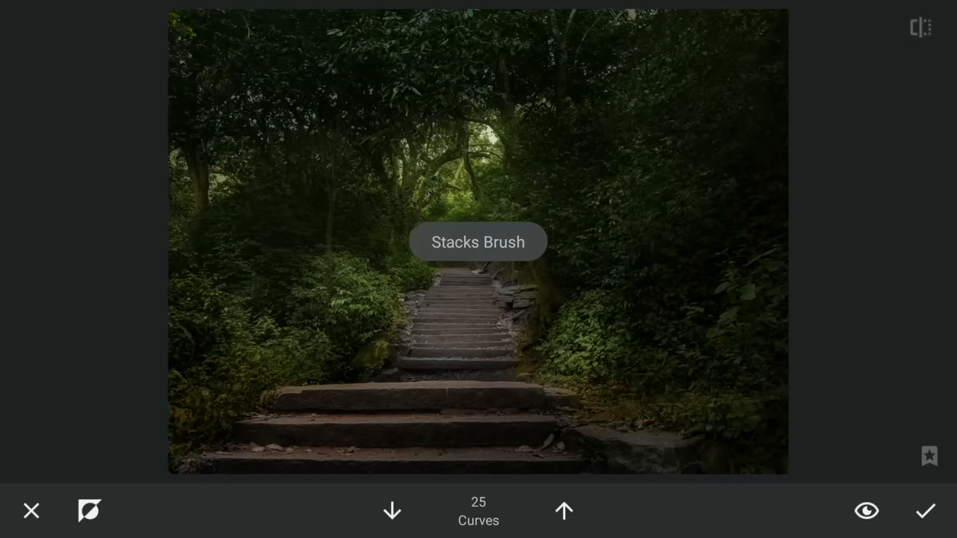
{"action": "left_click", "coordinate": [564, 511]}
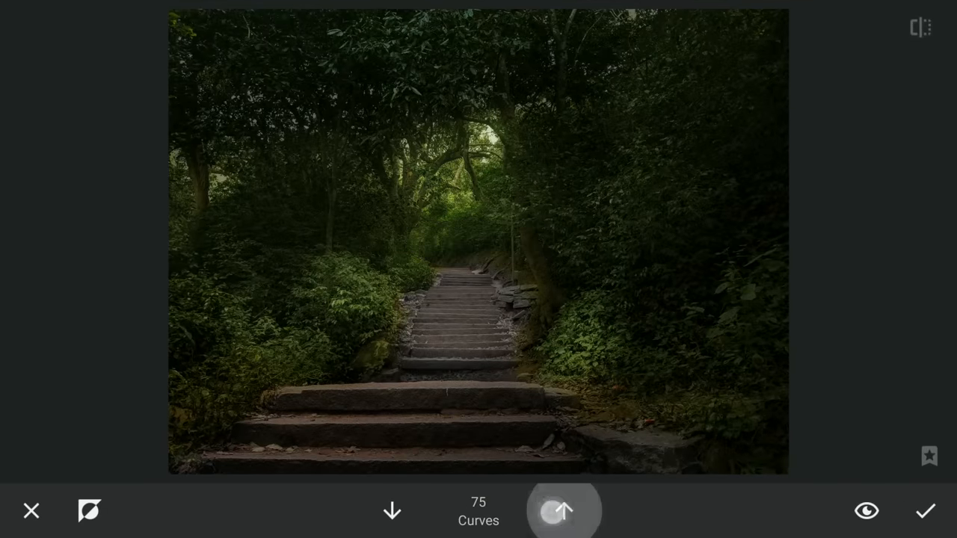
{"action": "left_click", "coordinate": [564, 510]}
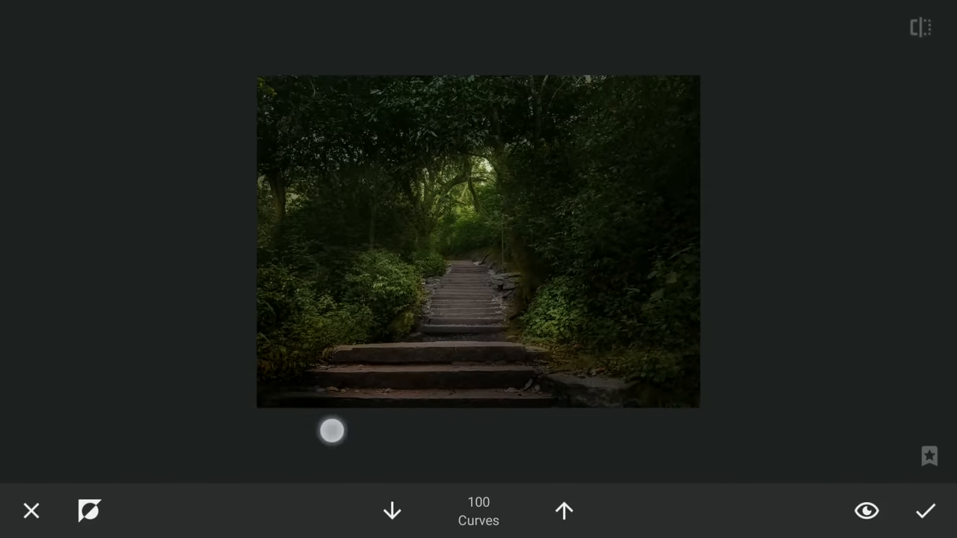
{"action": "left_click_drag", "start_coordinate": [332, 431], "coordinate": [166, 395]}
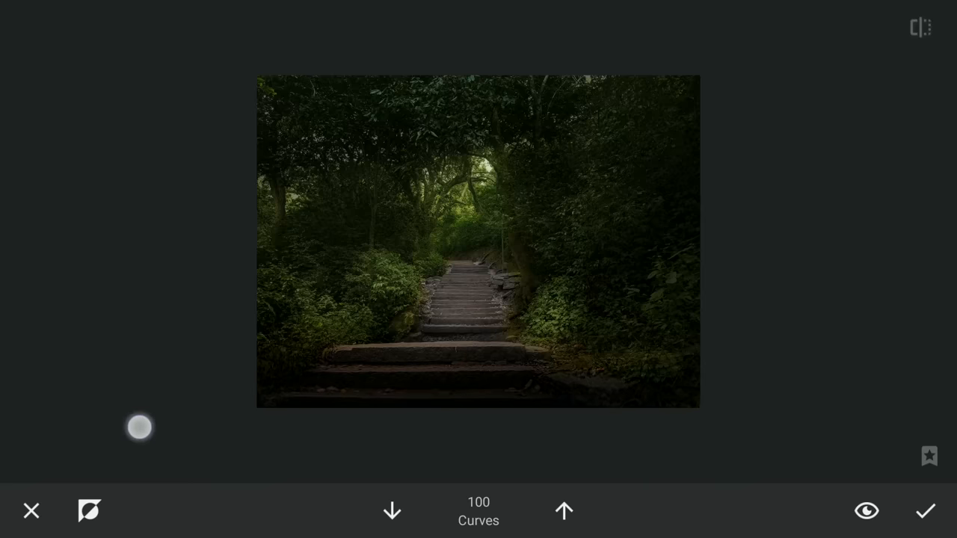
{"action": "left_click", "coordinate": [392, 511]}
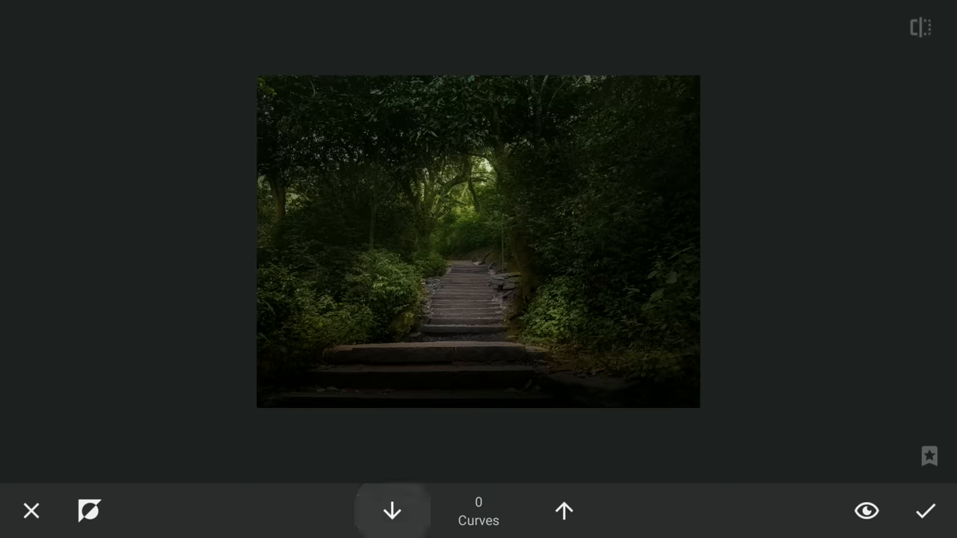
{"action": "left_click", "coordinate": [564, 512]}
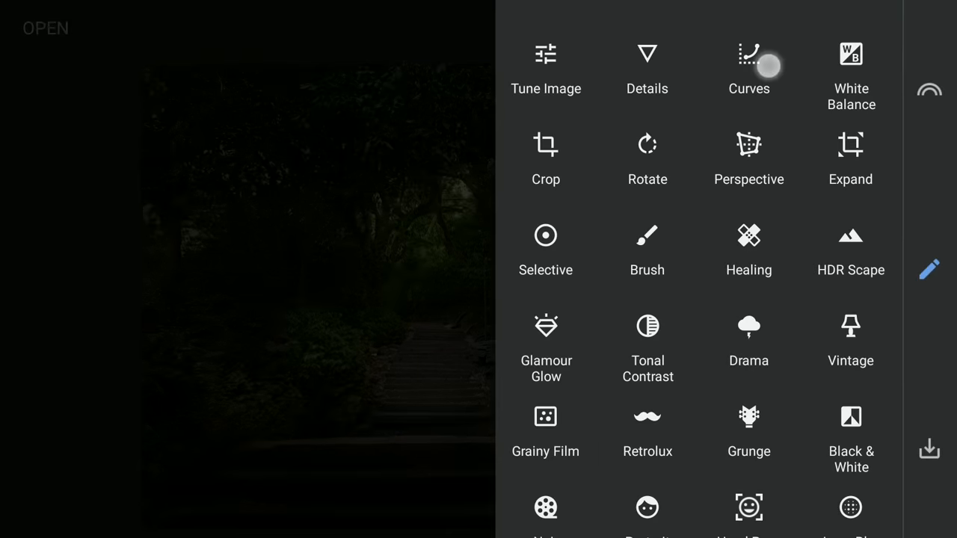
Apply a fourth Curves adjustment with the black point lifted for faded shadows
{"action": "left_click", "coordinate": [748, 71]}
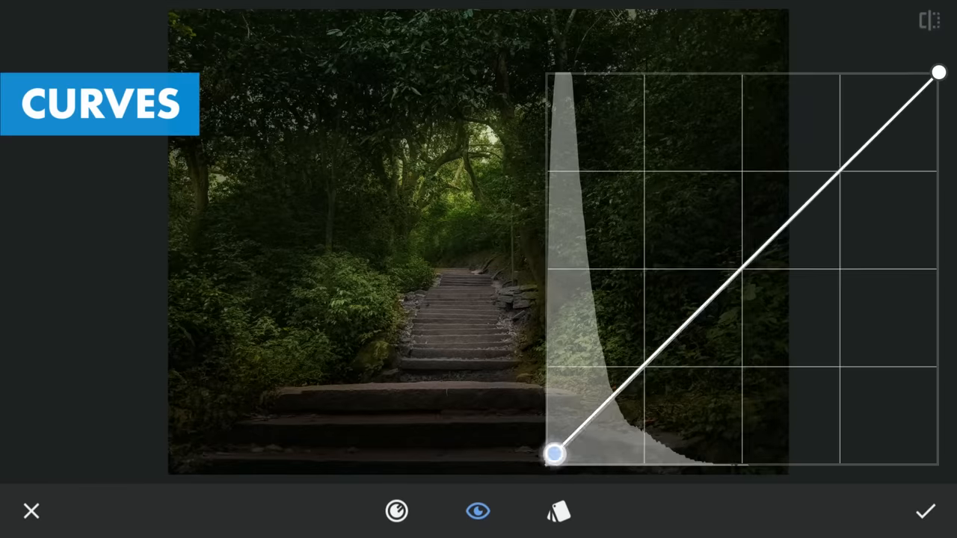
{"action": "left_click_drag", "start_coordinate": [555, 455], "coordinate": [544, 383]}
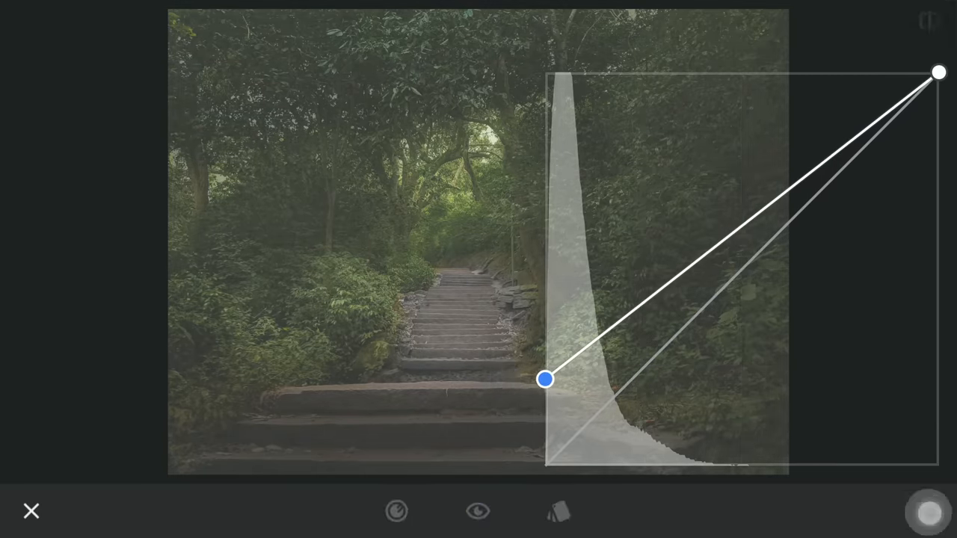
{"action": "left_click", "coordinate": [876, 27]}
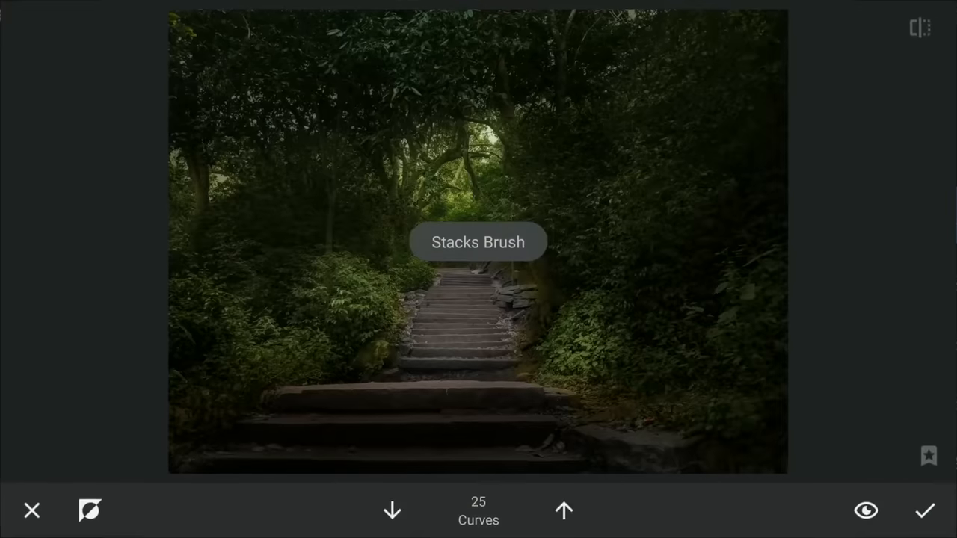
Paint the shadow lift onto the bright opening above the stairs at strengths 100, 75, 50, 25
{"action": "left_click", "coordinate": [564, 512]}
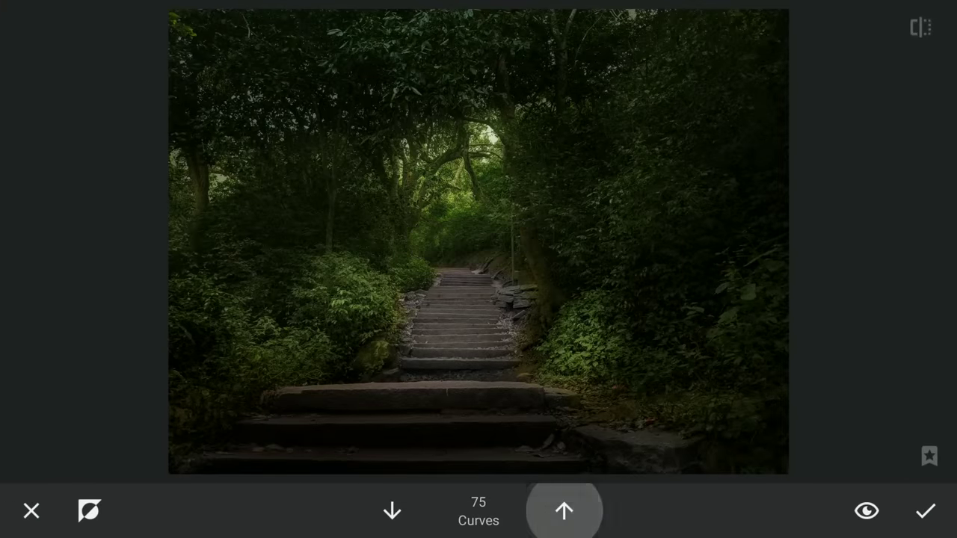
{"action": "left_click", "coordinate": [564, 511]}
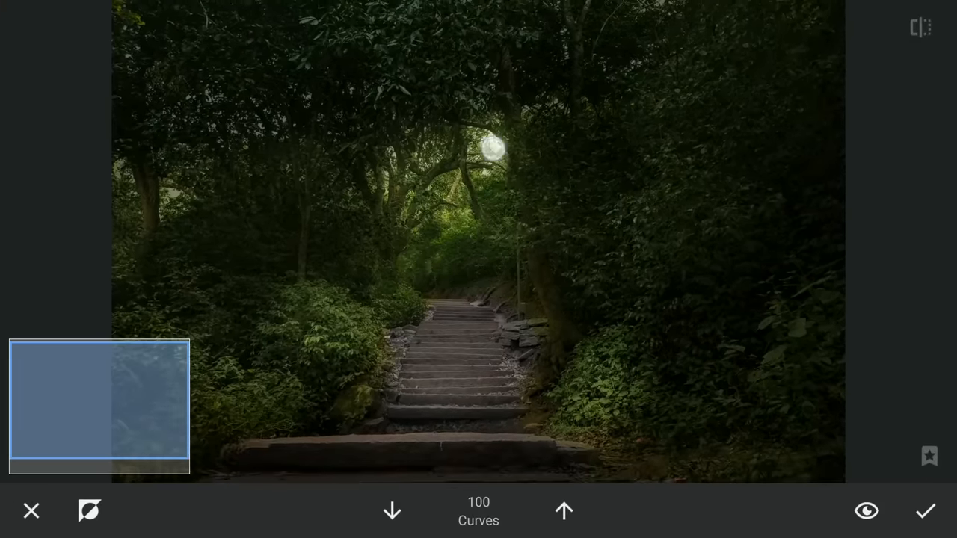
{"action": "left_click", "coordinate": [392, 512]}
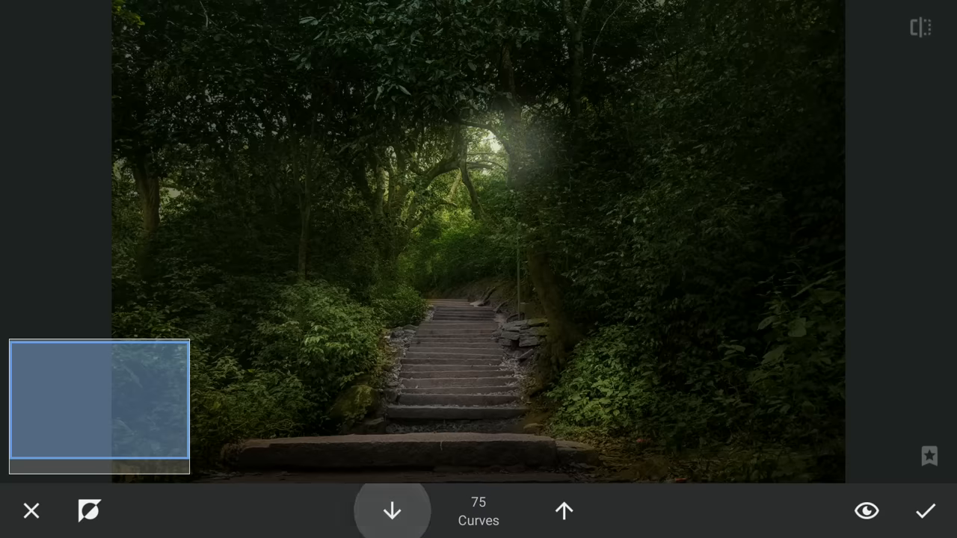
{"action": "left_click", "coordinate": [564, 511]}
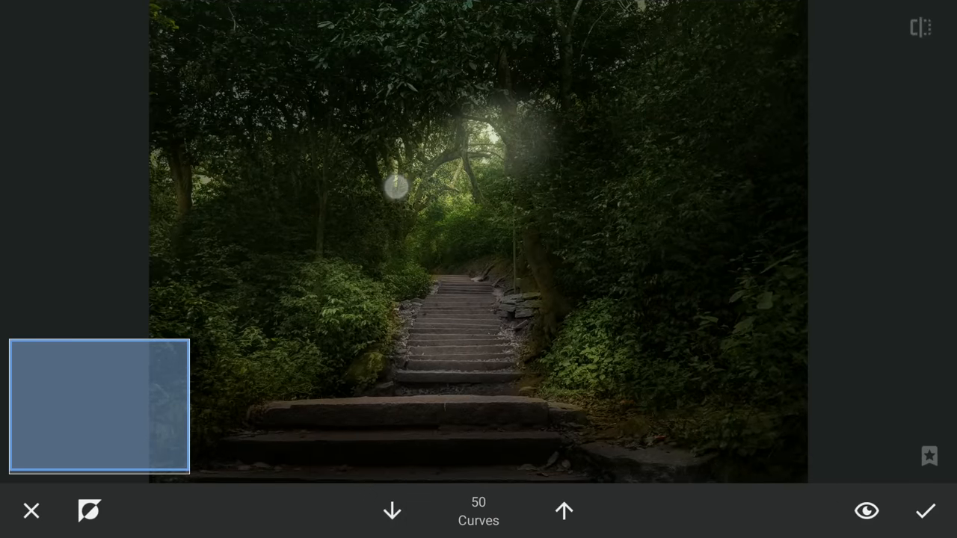
{"action": "left_click", "coordinate": [392, 511]}
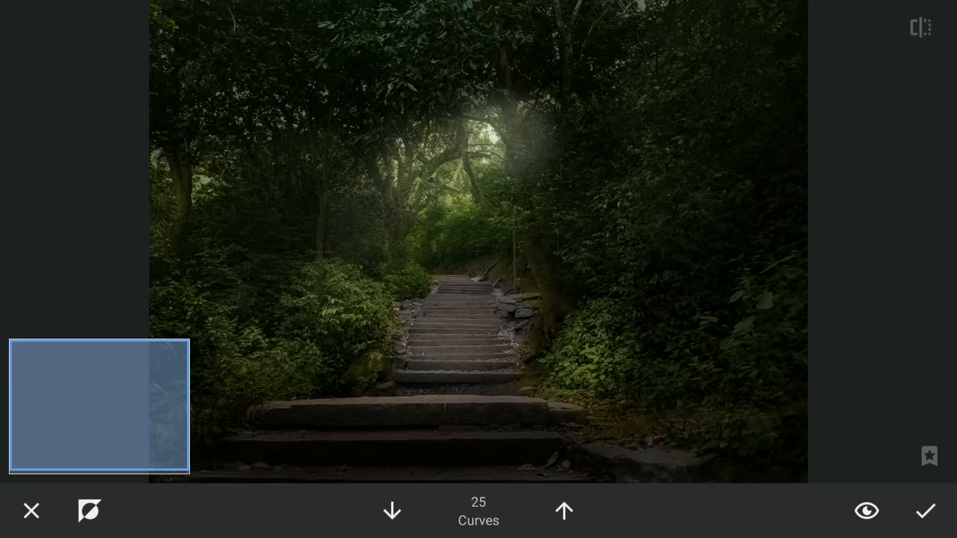
Paint further passes at strengths 50, 75, 50, 25 and apply the masked Curves edit
{"action": "left_click", "coordinate": [564, 511]}
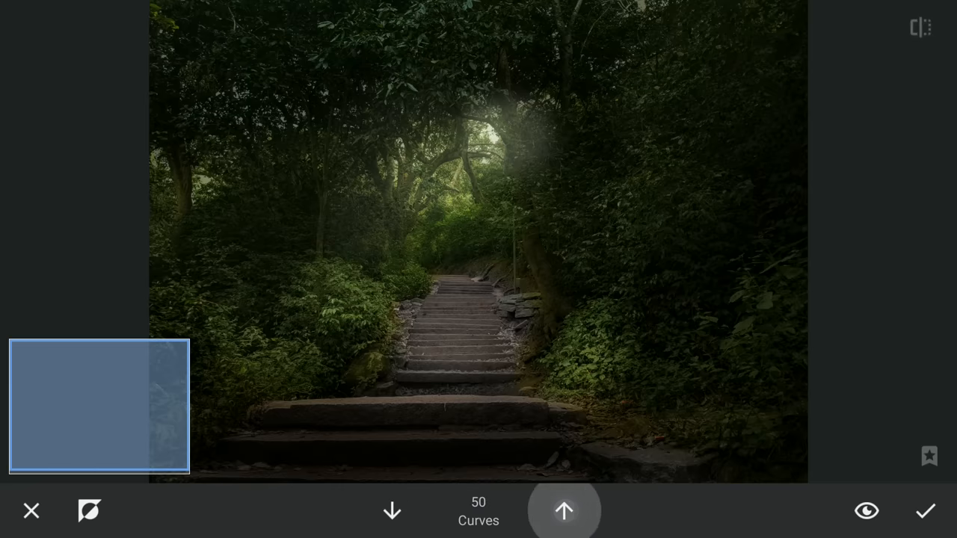
{"action": "left_click", "coordinate": [562, 511]}
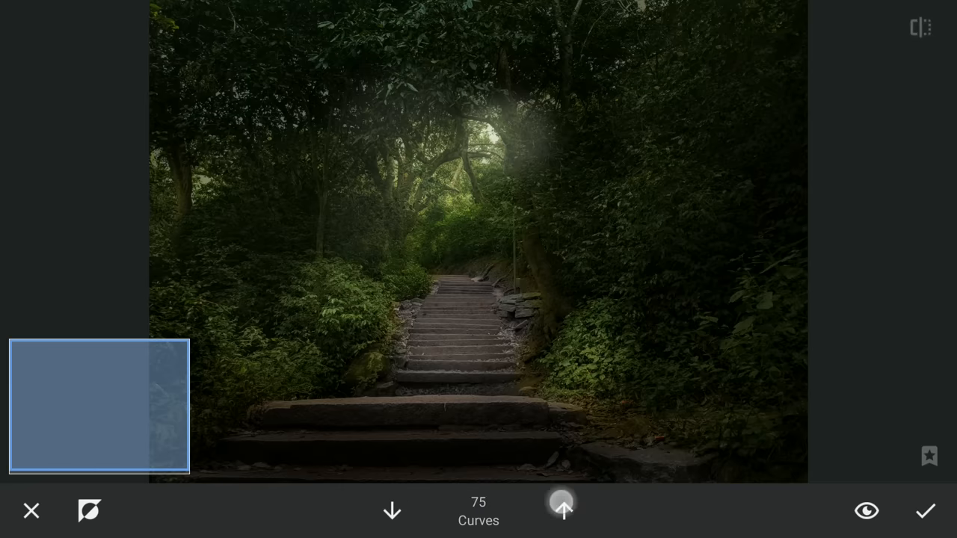
{"action": "left_click", "coordinate": [392, 511]}
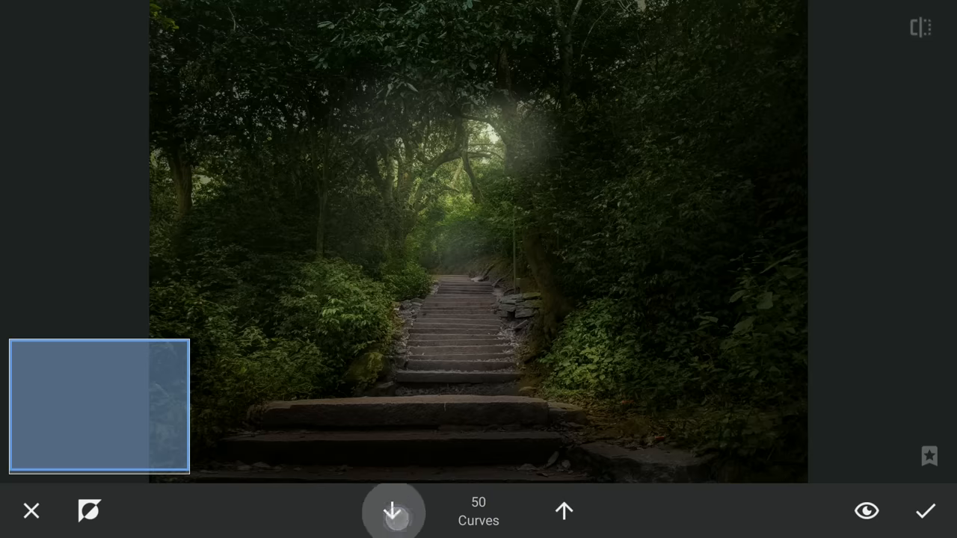
{"action": "left_click", "coordinate": [394, 511]}
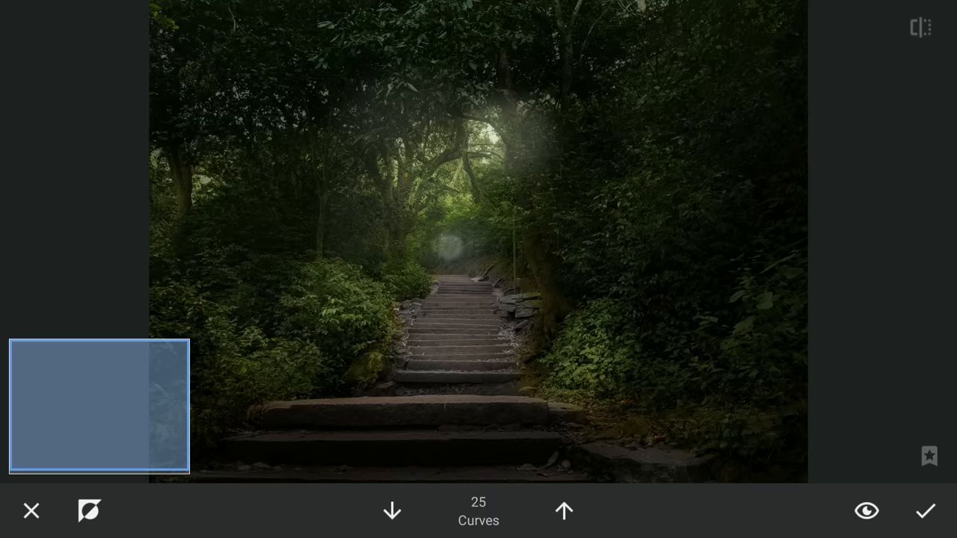
{"action": "left_click", "coordinate": [868, 512]}
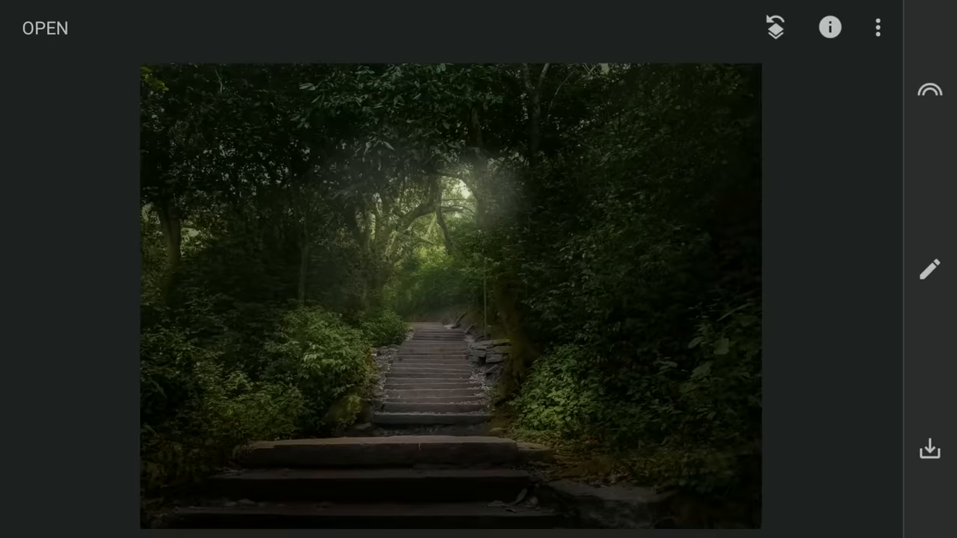
Apply a fifth Curves adjustment with the curve's midpoint bowed downward
{"action": "left_click", "coordinate": [930, 269]}
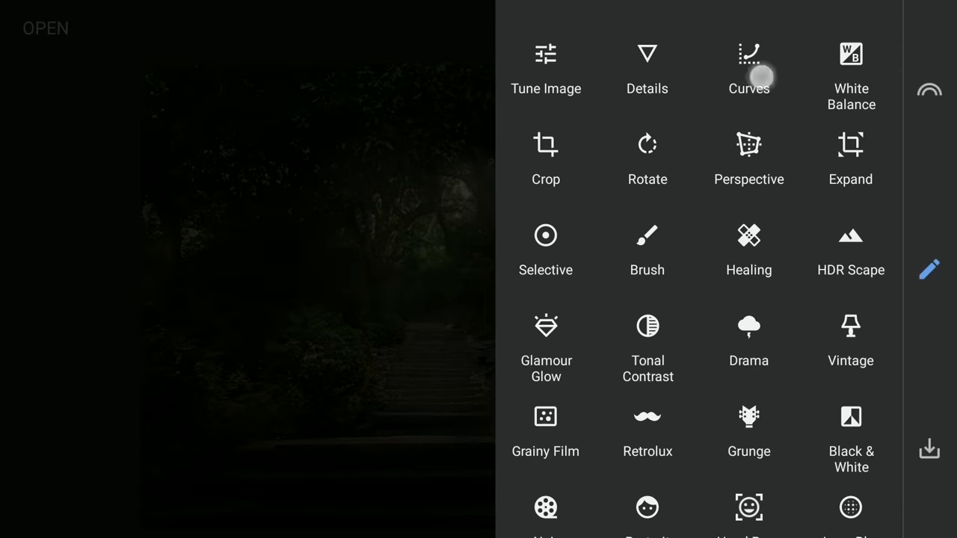
{"action": "left_click", "coordinate": [748, 67]}
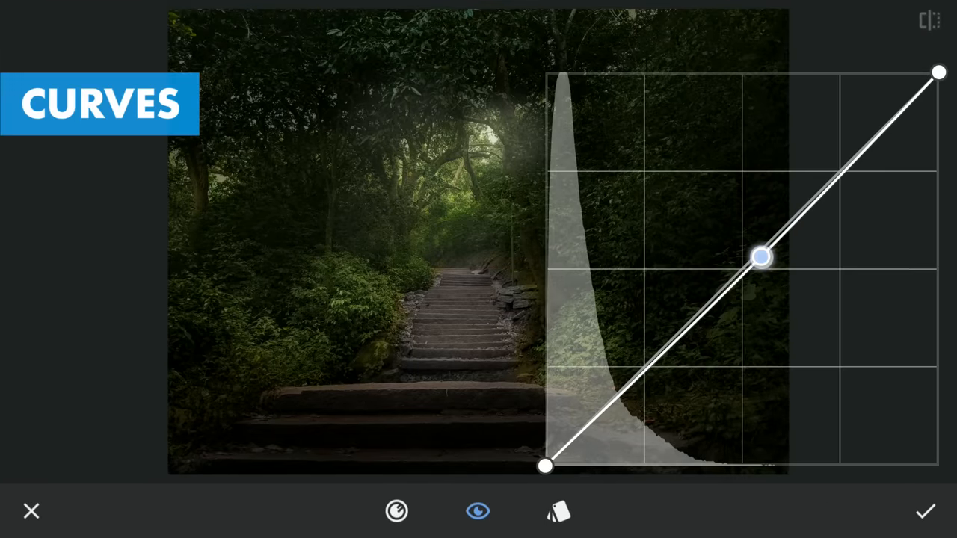
{"action": "left_click_drag", "start_coordinate": [762, 257], "coordinate": [729, 232]}
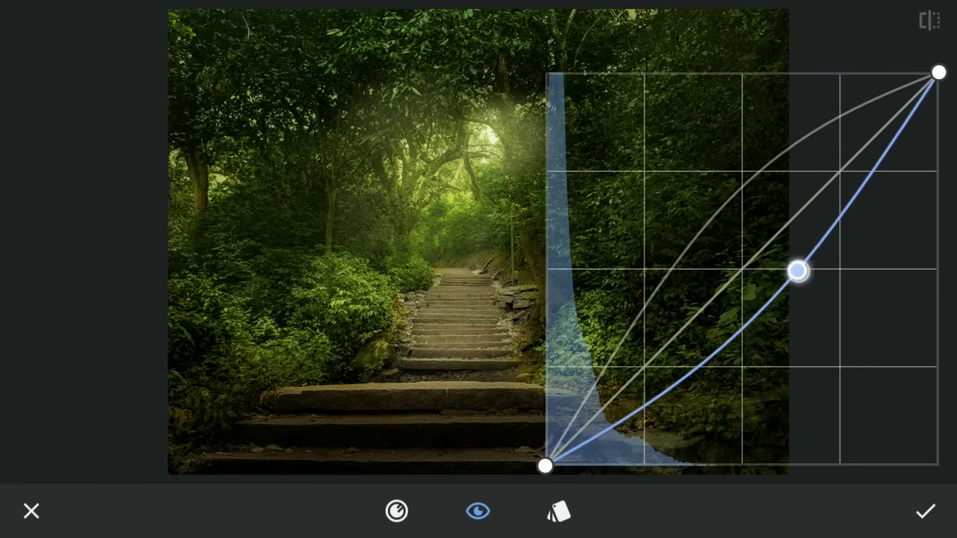
{"action": "left_click_drag", "start_coordinate": [799, 271], "coordinate": [815, 276]}
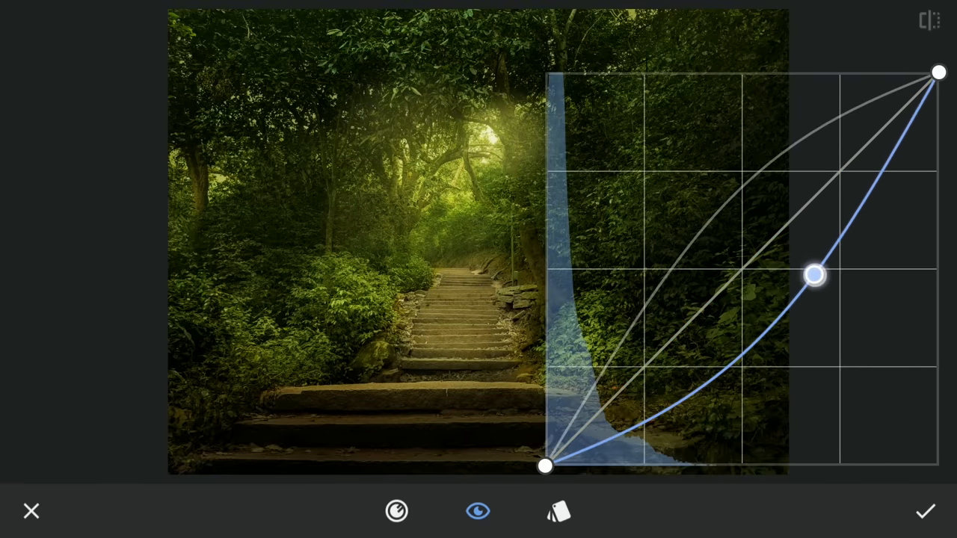
{"action": "left_click", "coordinate": [924, 511]}
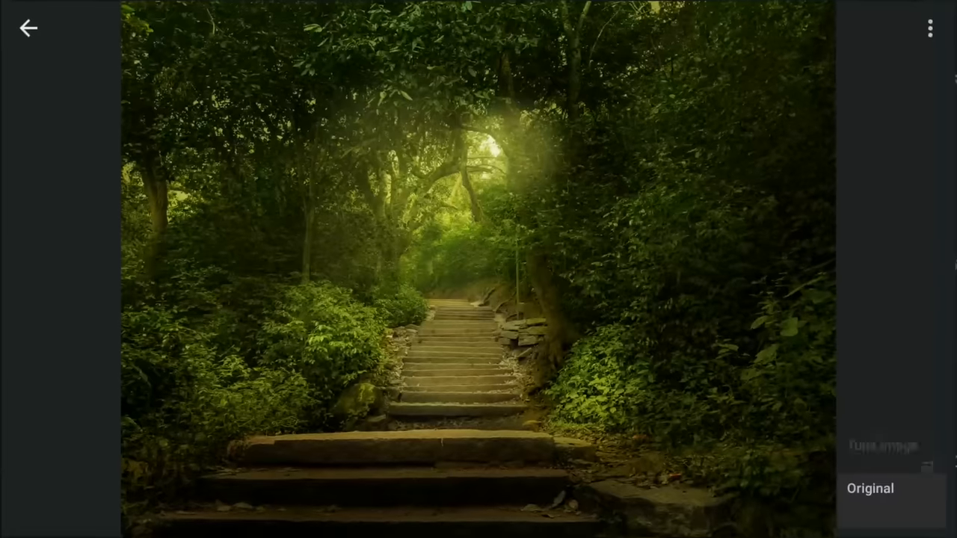
Start brushing the latest Curves mask, stepping strength down from 100 through 75 and 50 to 0
{"action": "left_click", "coordinate": [893, 161]}
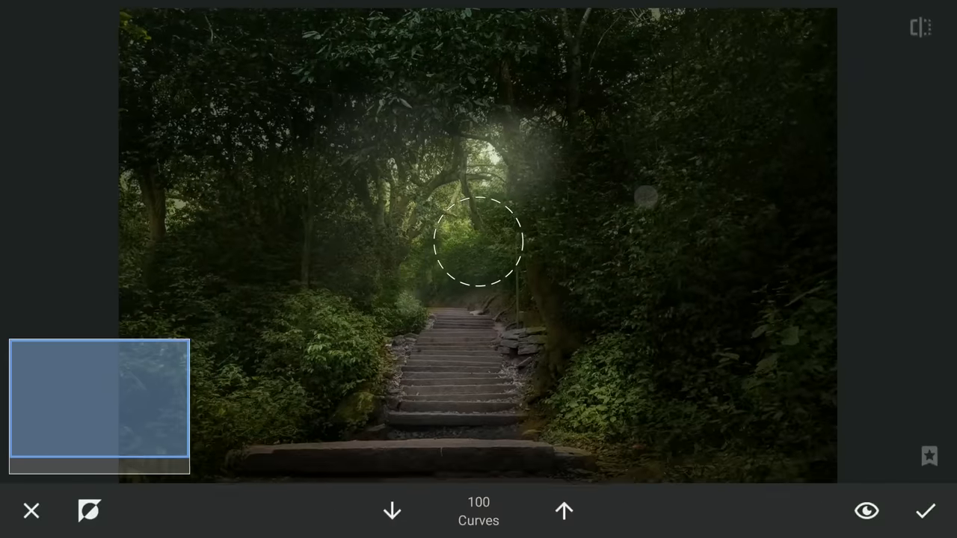
{"action": "left_click", "coordinate": [392, 511]}
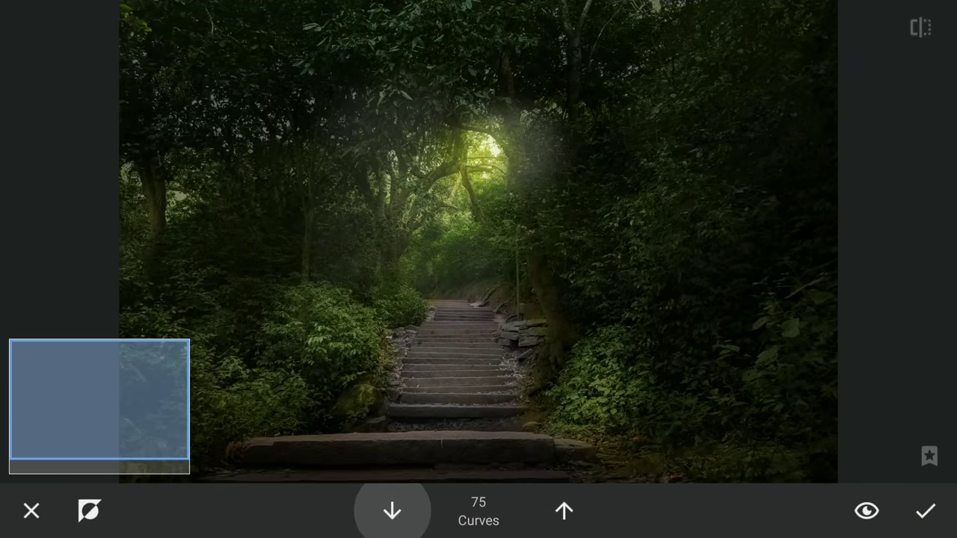
{"action": "left_click", "coordinate": [392, 512]}
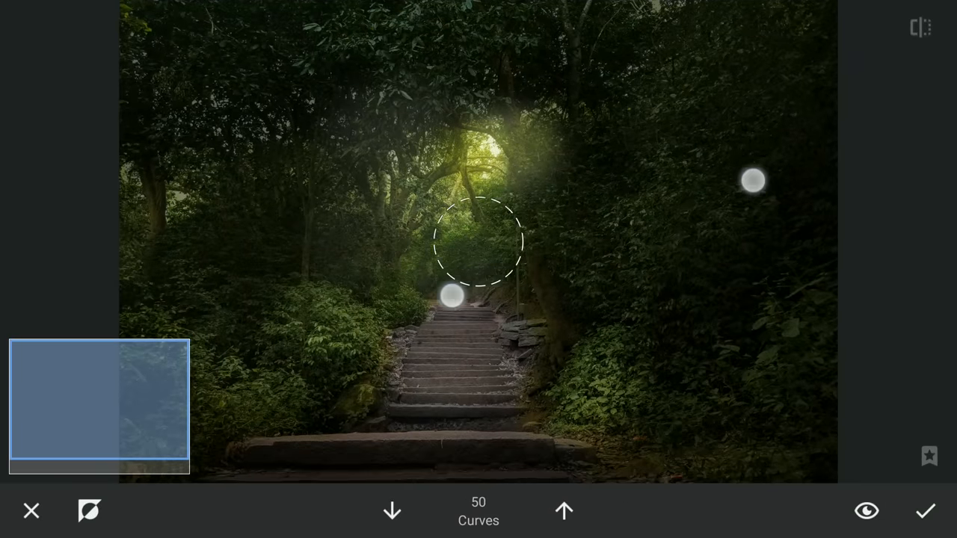
{"action": "left_click", "coordinate": [392, 511]}
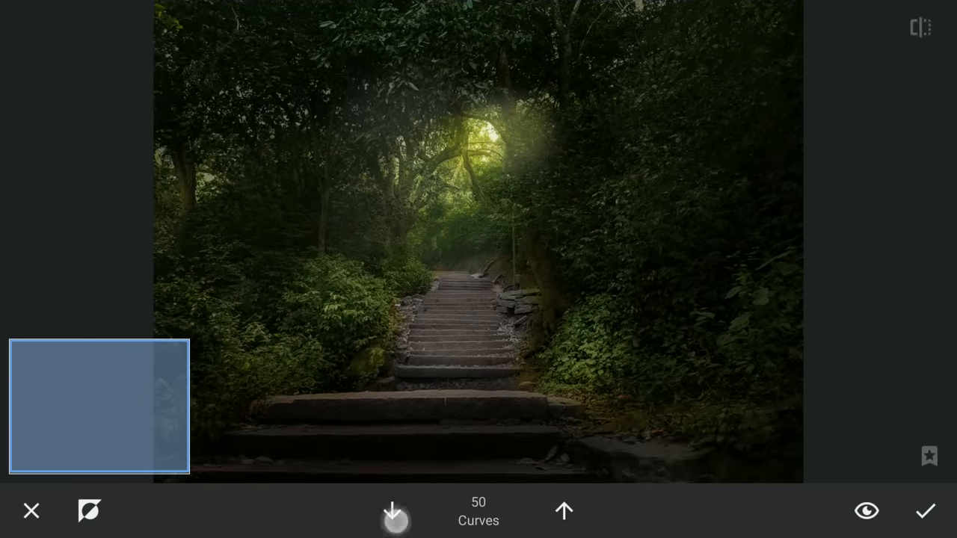
{"action": "left_click", "coordinate": [395, 512]}
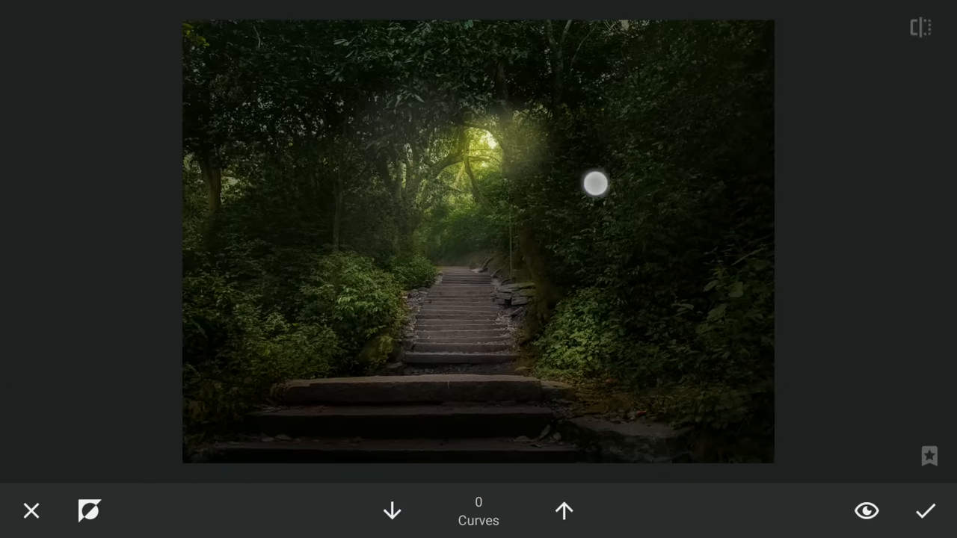
Erase the brightening from the foliage so only the glowing opening keeps it, then go to Selective
{"action": "left_click_drag", "start_coordinate": [595, 182], "coordinate": [551, 227]}
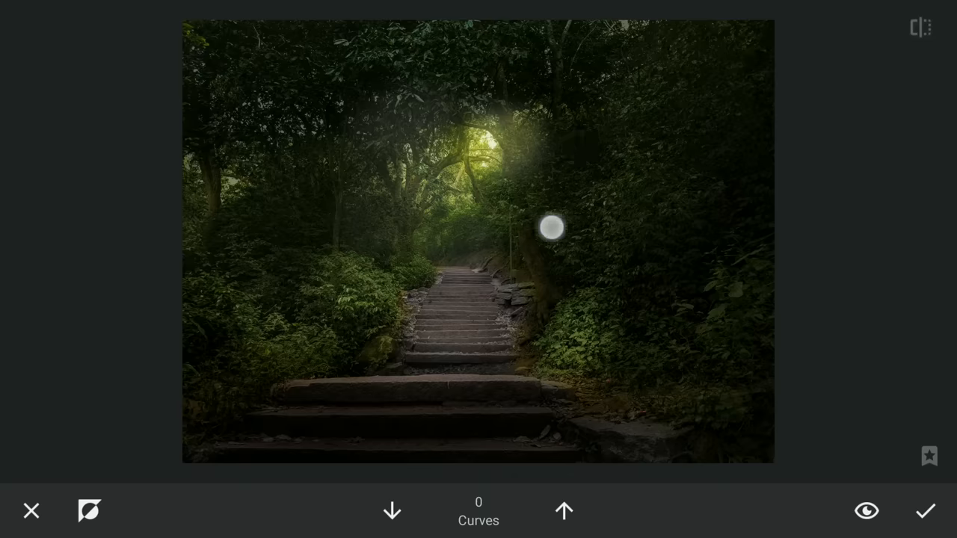
{"action": "left_click_drag", "start_coordinate": [550, 227], "coordinate": [442, 185]}
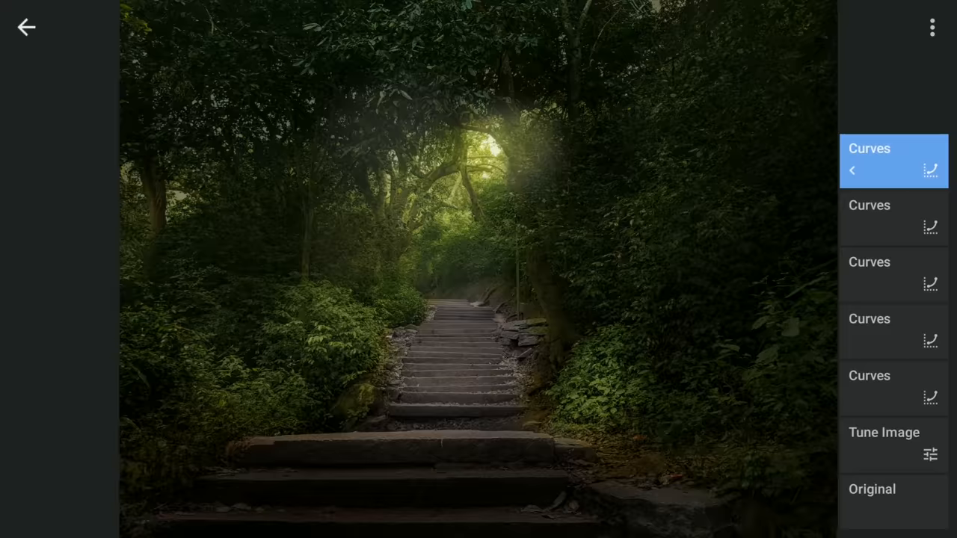
{"action": "left_click", "coordinate": [27, 27]}
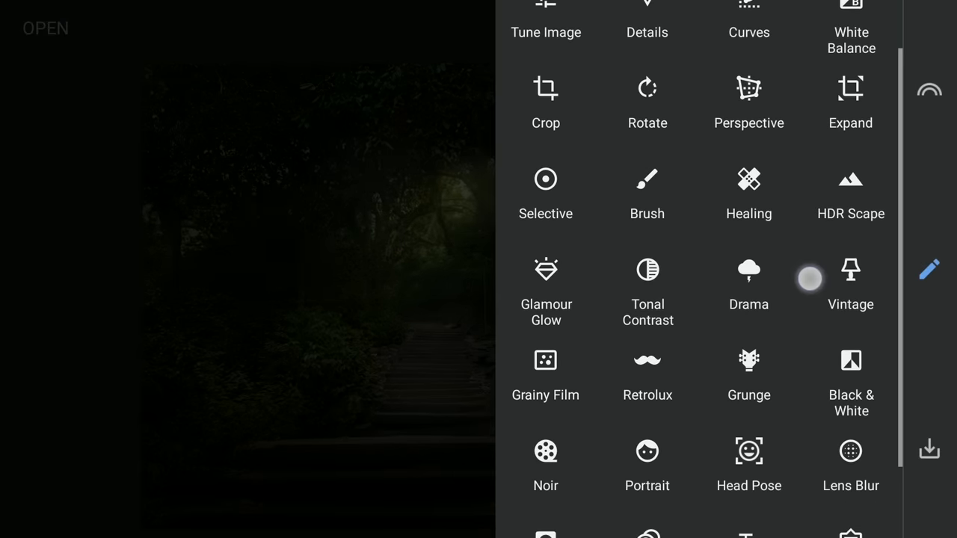
{"action": "left_click", "coordinate": [544, 192]}
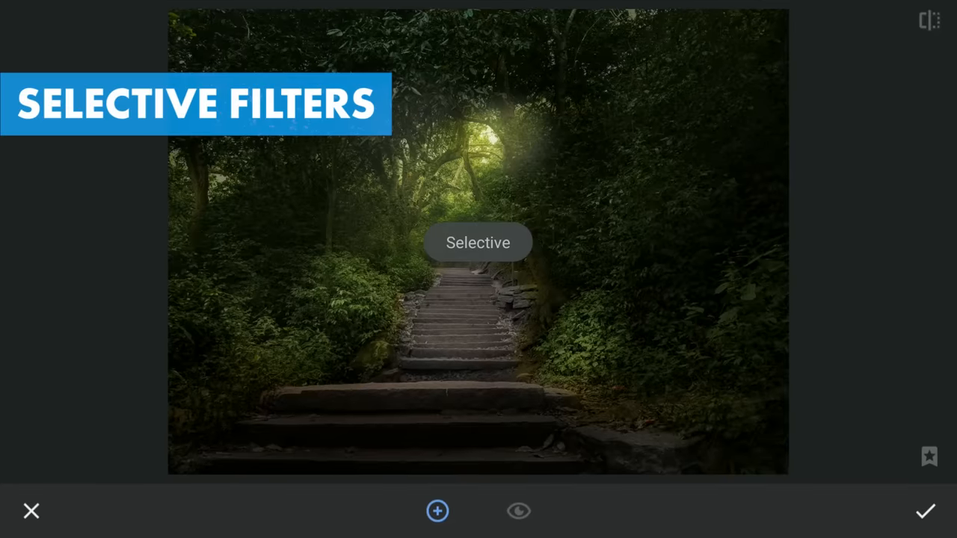
Place brightening points on the left and right bushes, easing the right one down, and add a third
{"action": "left_click", "coordinate": [328, 187]}
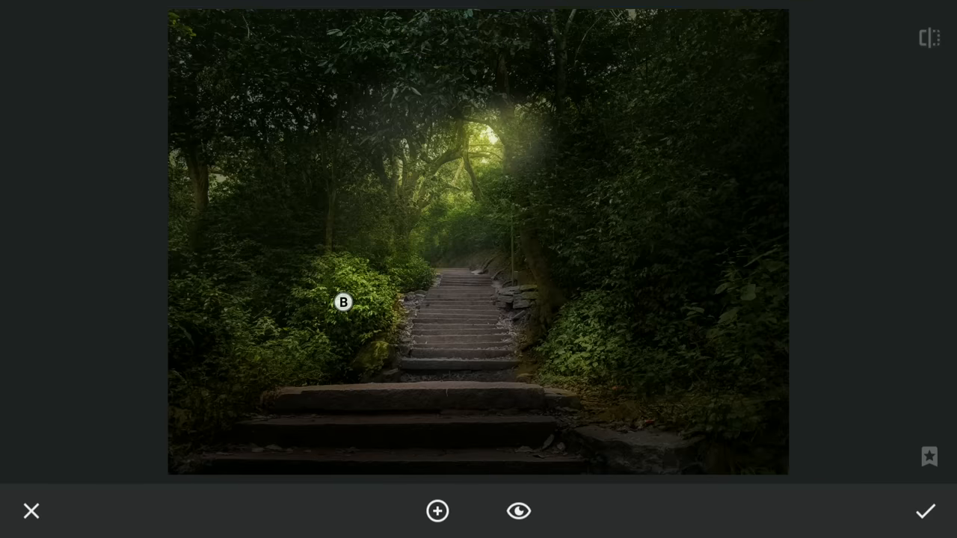
{"action": "left_click", "coordinate": [595, 342]}
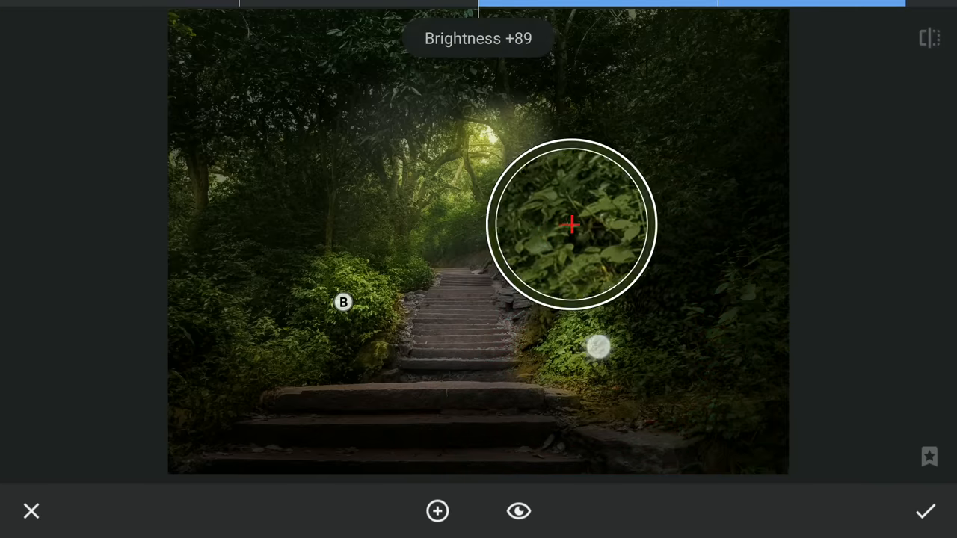
{"action": "left_click_drag", "start_coordinate": [598, 345], "coordinate": [715, 403]}
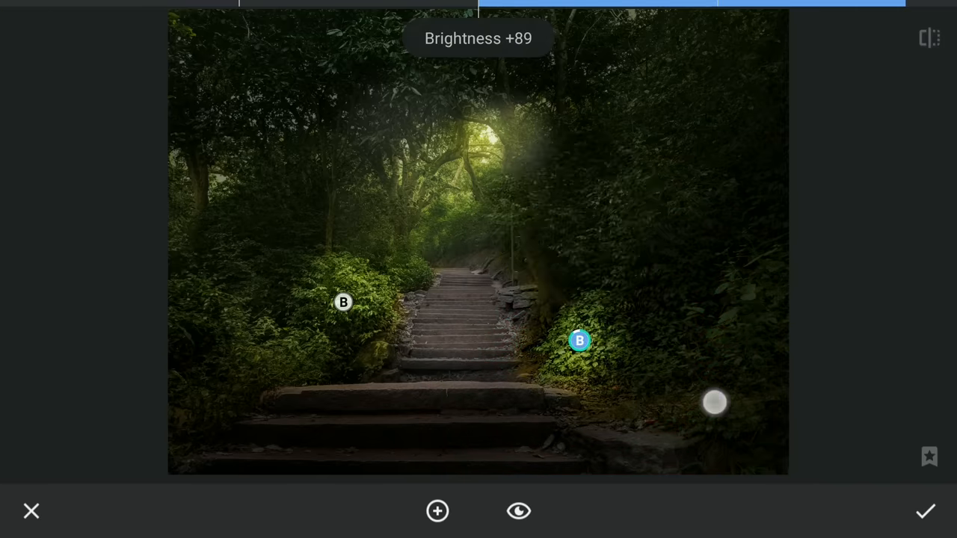
{"action": "left_click_drag", "start_coordinate": [715, 402], "coordinate": [555, 422]}
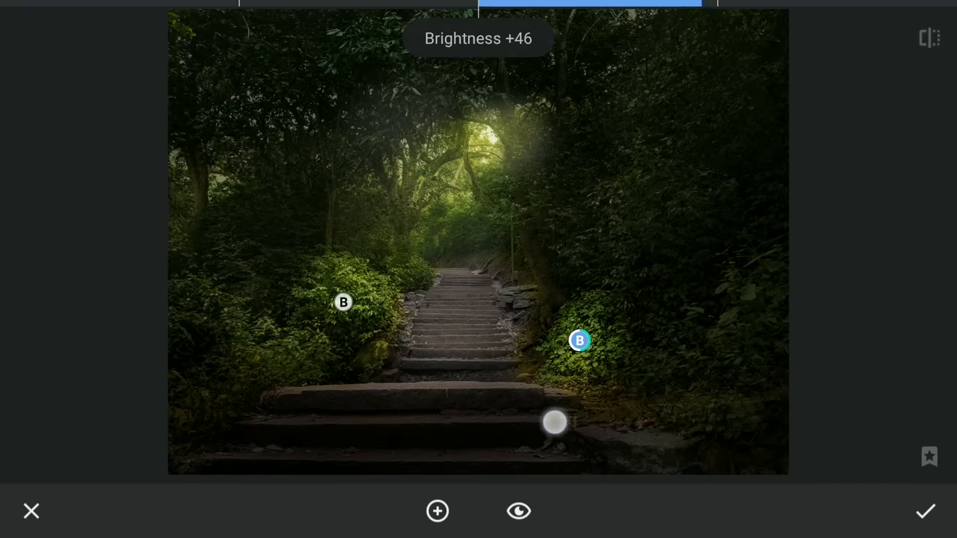
{"action": "left_click_drag", "start_coordinate": [554, 422], "coordinate": [416, 416]}
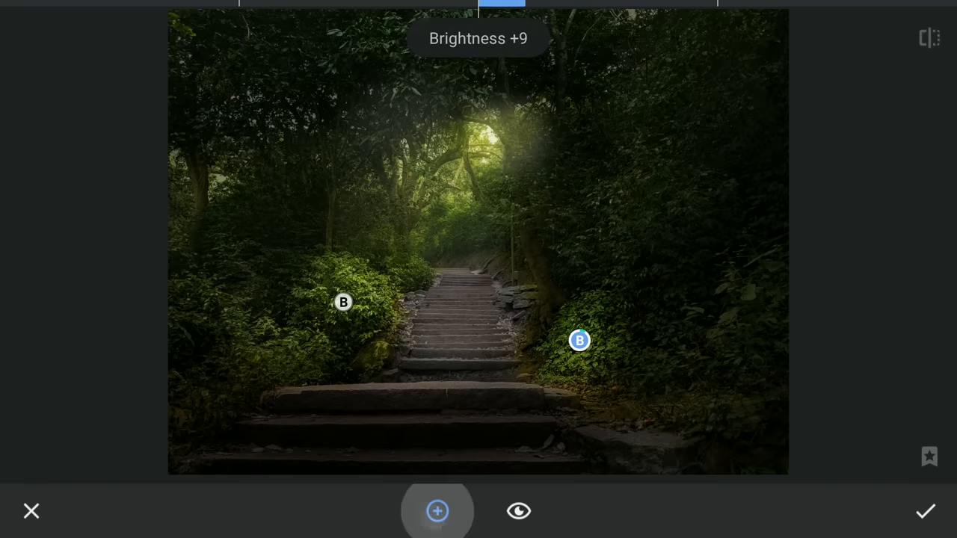
{"action": "left_click", "coordinate": [437, 512]}
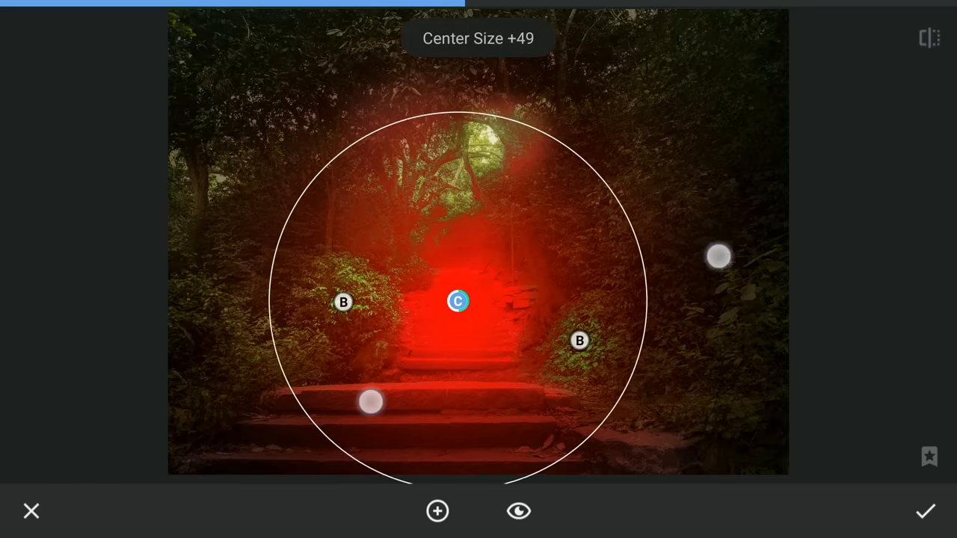
Shrink the control areas of the stairs point and the left-trees point
{"action": "left_click_drag", "start_coordinate": [718, 257], "coordinate": [688, 269]}
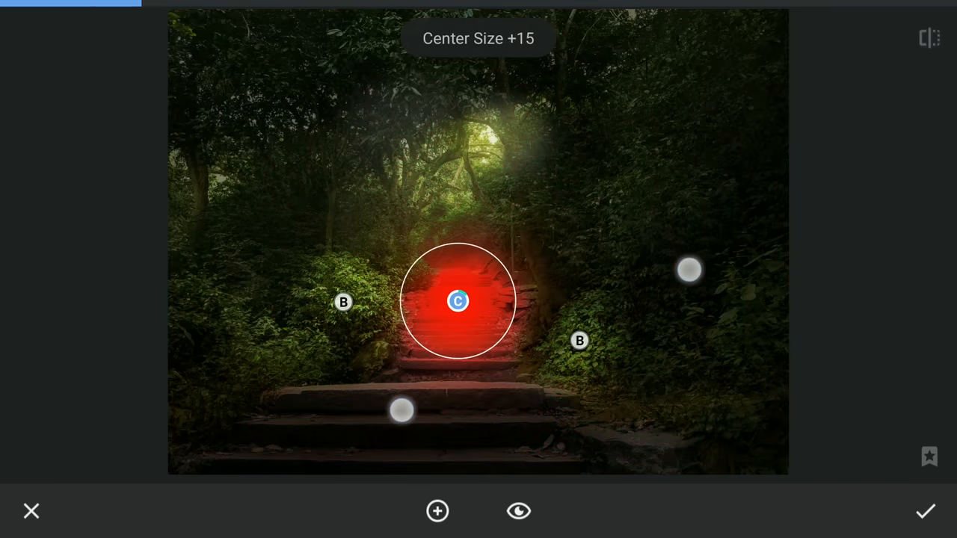
{"action": "left_click_drag", "start_coordinate": [458, 301], "coordinate": [458, 283]}
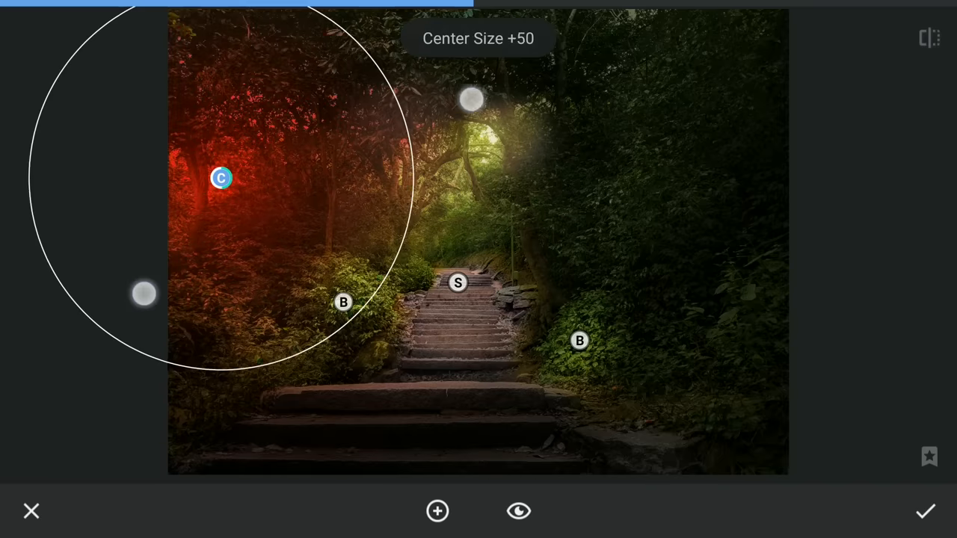
{"action": "left_click_drag", "start_coordinate": [144, 293], "coordinate": [133, 279]}
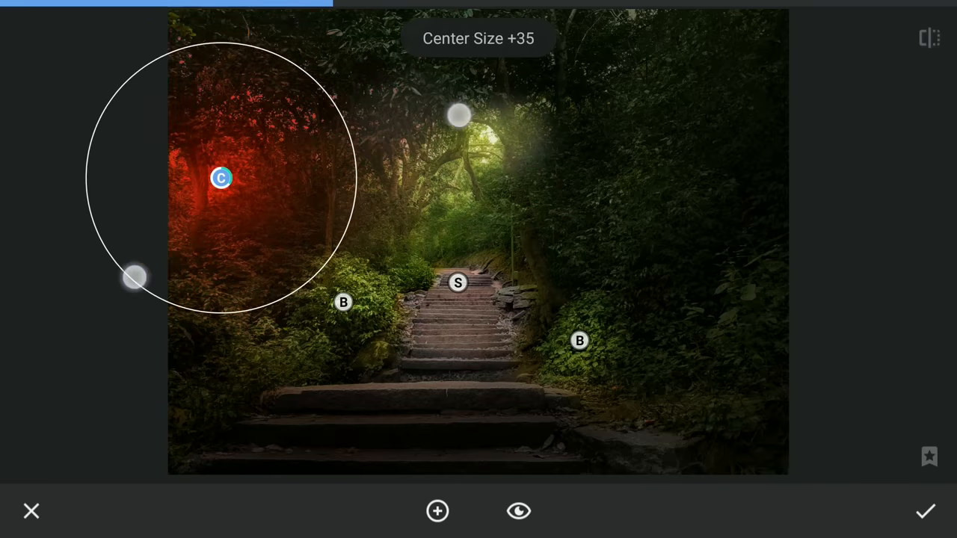
{"action": "left_click_drag", "start_coordinate": [135, 278], "coordinate": [148, 270]}
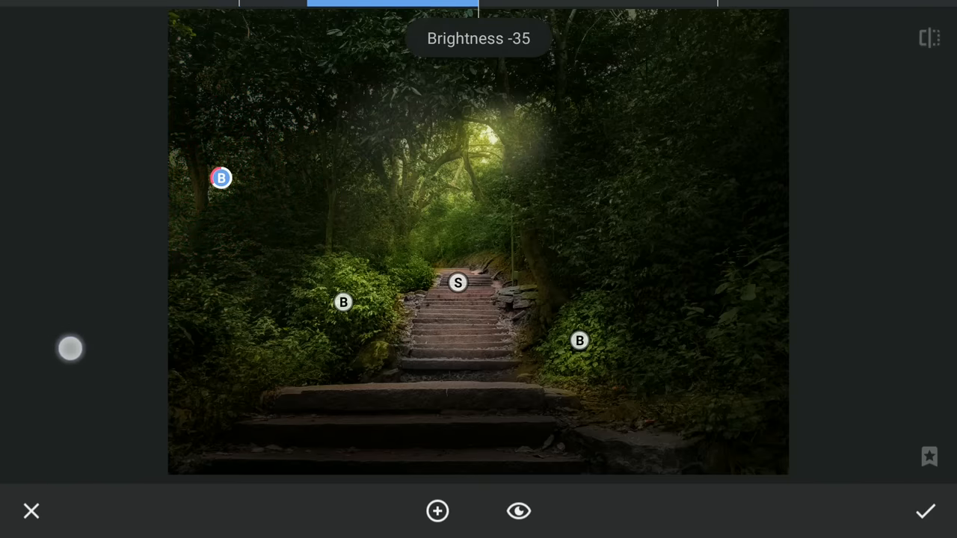
Darken the left trees, raise the stairway spot to brightness +62, and apply the Selective edit
{"action": "left_click_drag", "start_coordinate": [70, 350], "coordinate": [127, 326]}
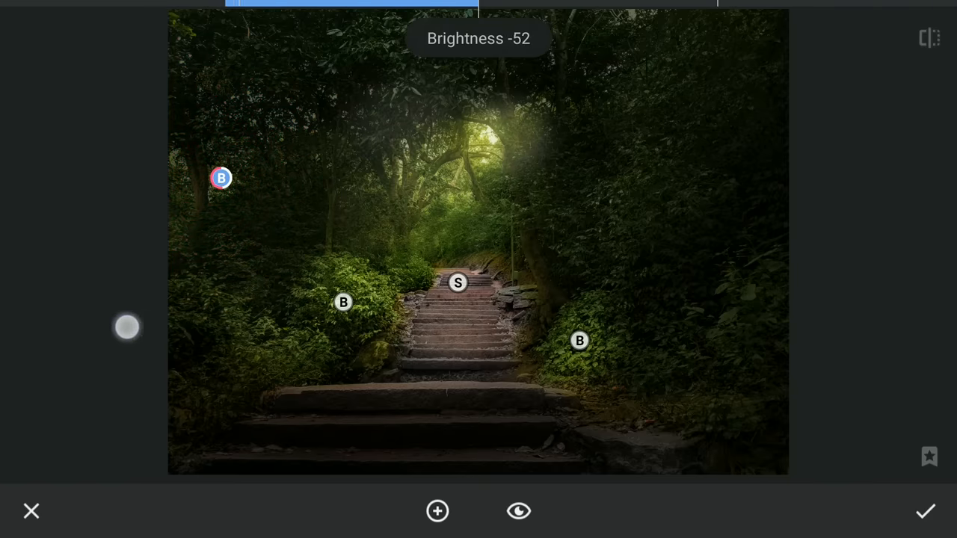
{"action": "left_click_drag", "start_coordinate": [127, 326], "coordinate": [935, 42]}
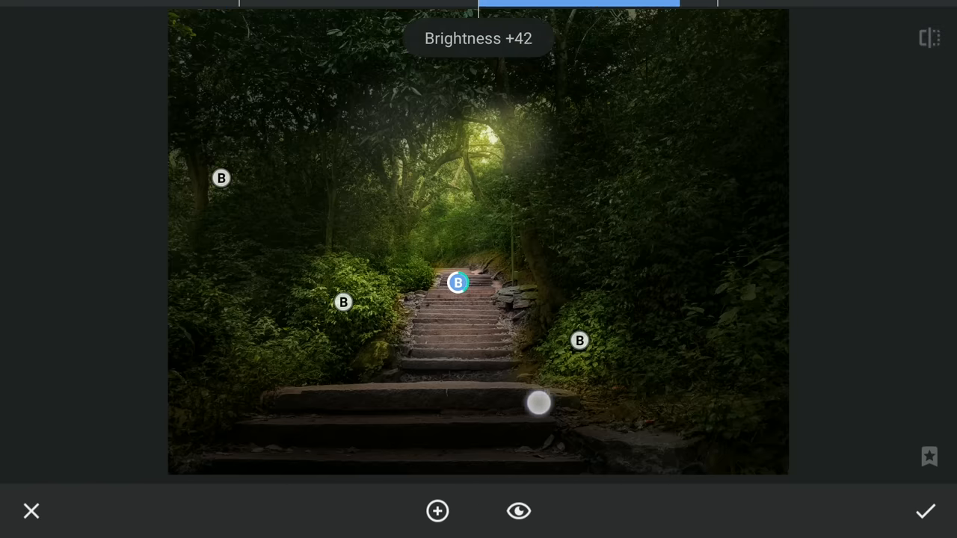
{"action": "left_click_drag", "start_coordinate": [538, 404], "coordinate": [464, 238]}
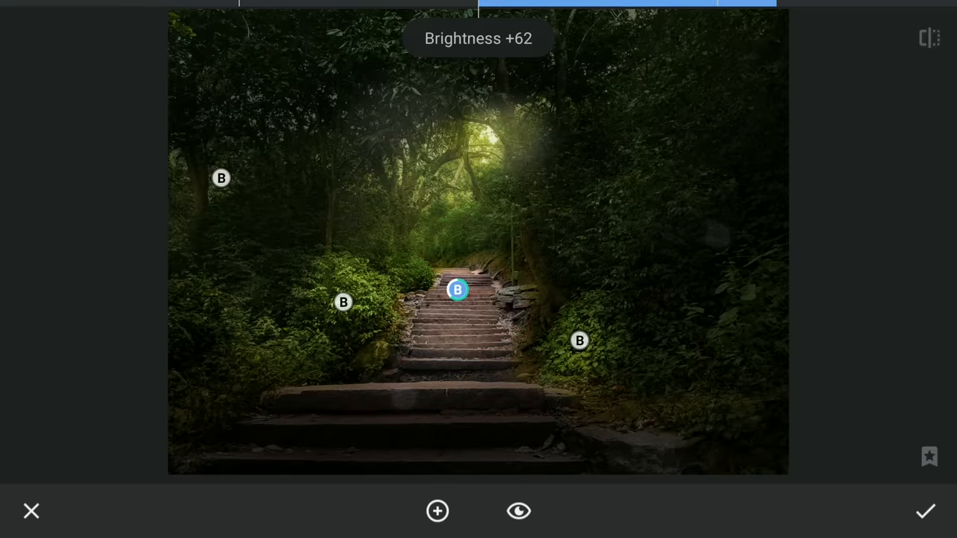
{"action": "left_click", "coordinate": [926, 512]}
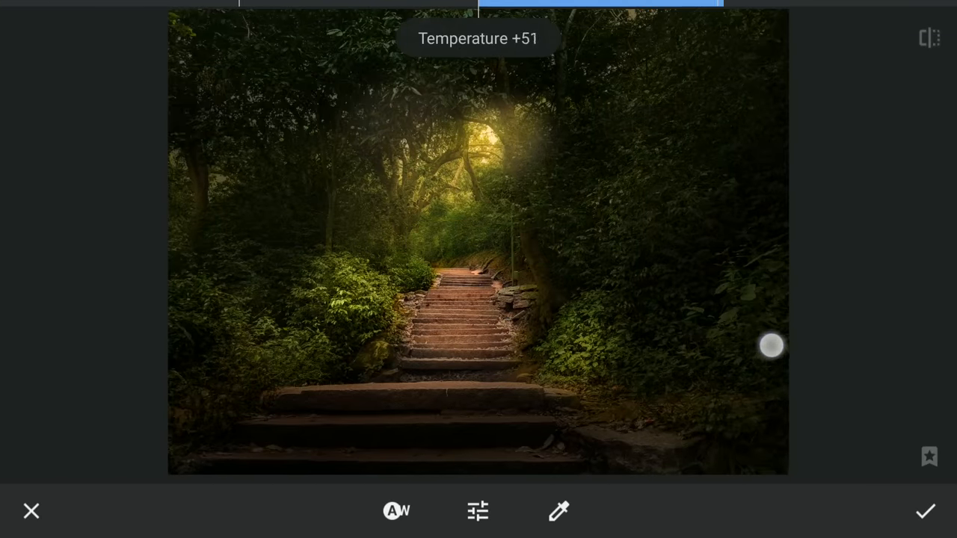
Warm the photo's White Balance temperature, settling it at +46
{"action": "left_click_drag", "start_coordinate": [772, 344], "coordinate": [760, 344]}
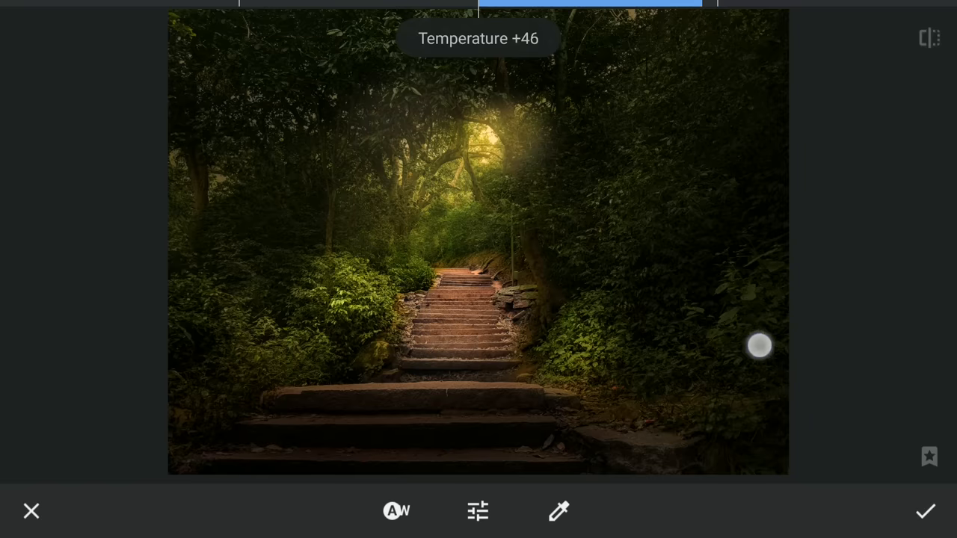
{"action": "left_click_drag", "start_coordinate": [760, 345], "coordinate": [722, 392]}
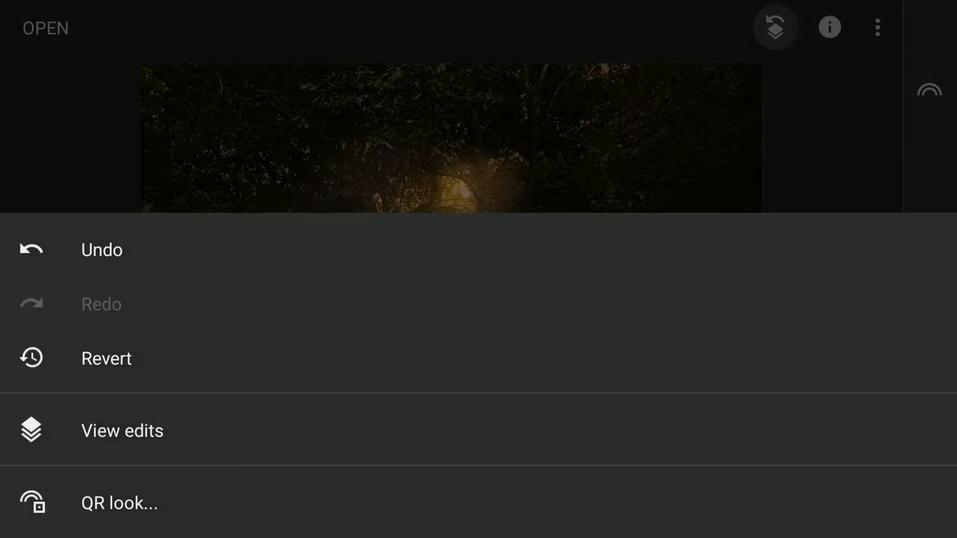
From the edit history, brush the White Balance warmth across the lower scene while keeping it off the stairs
{"action": "left_click", "coordinate": [123, 431]}
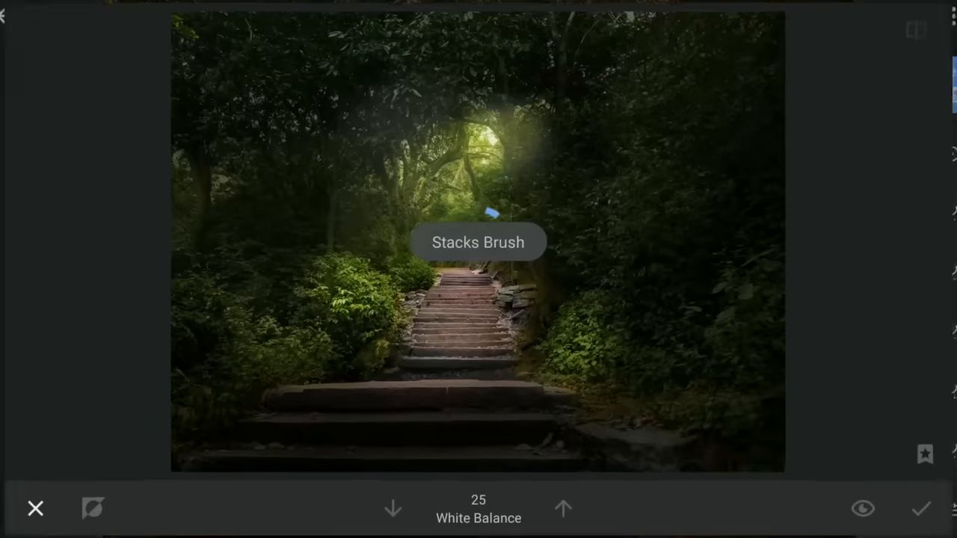
{"action": "left_click", "coordinate": [562, 508]}
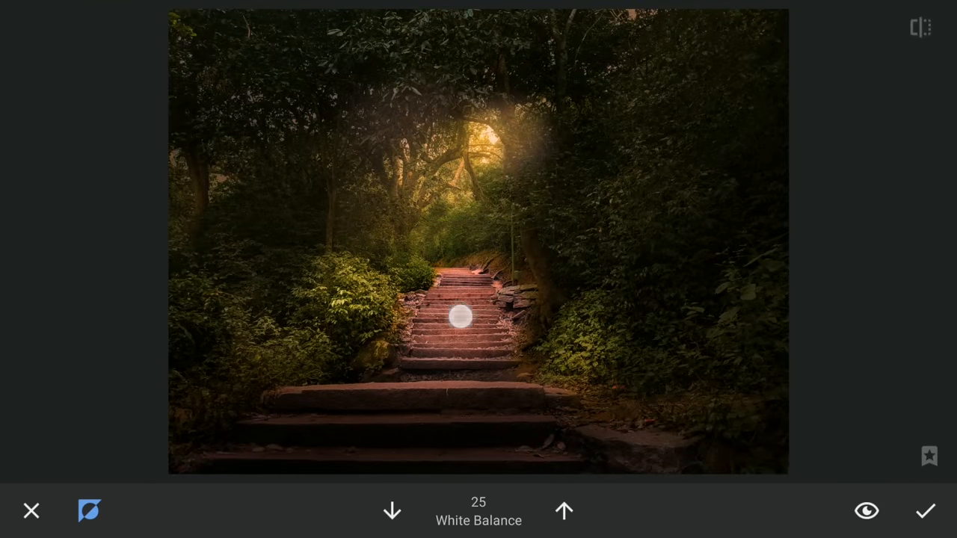
{"action": "left_click_drag", "start_coordinate": [460, 320], "coordinate": [230, 467]}
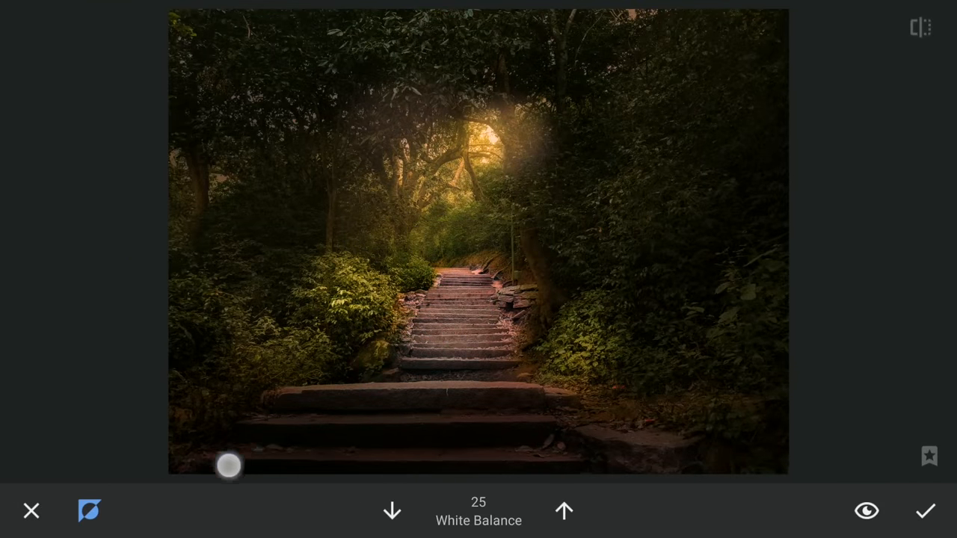
{"action": "left_click_drag", "start_coordinate": [230, 467], "coordinate": [662, 441]}
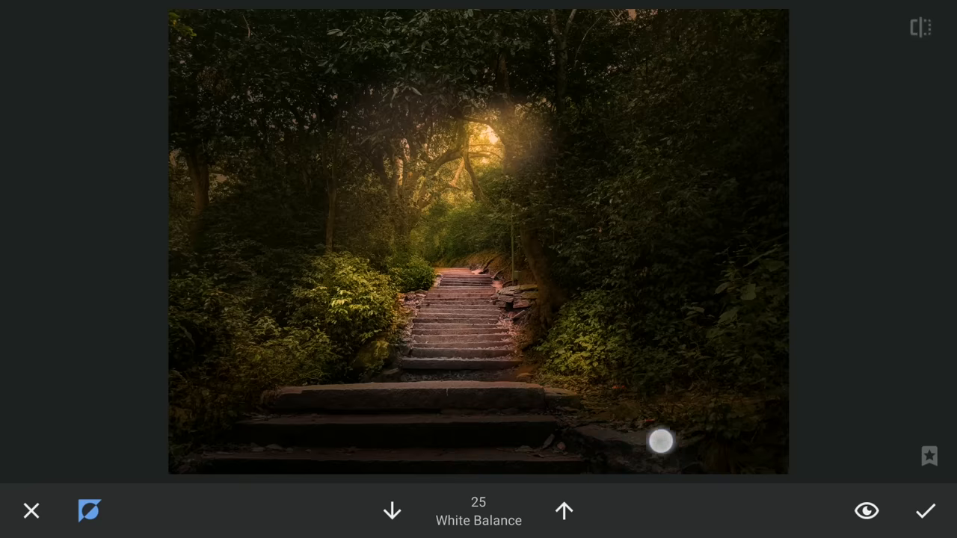
{"action": "left_click_drag", "start_coordinate": [662, 441], "coordinate": [457, 266]}
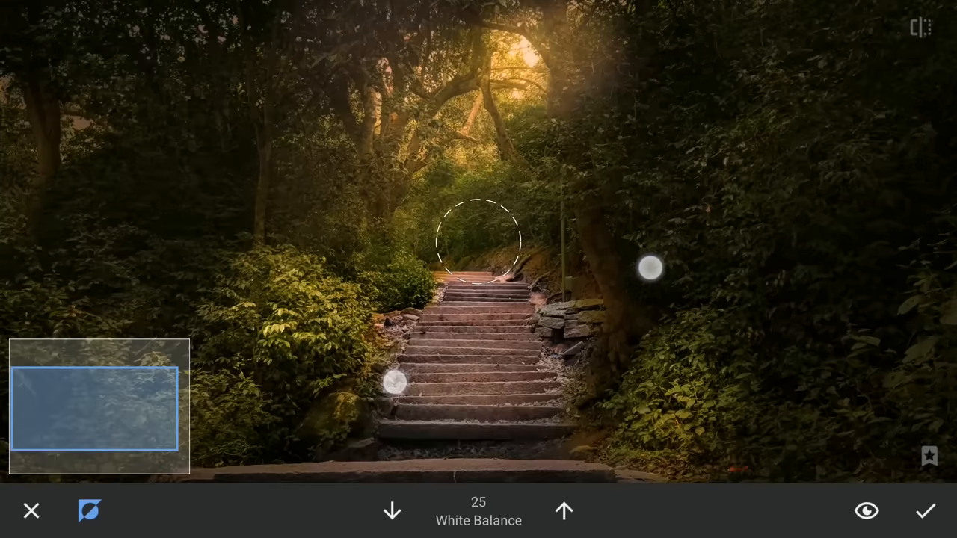
{"action": "left_click", "coordinate": [564, 511]}
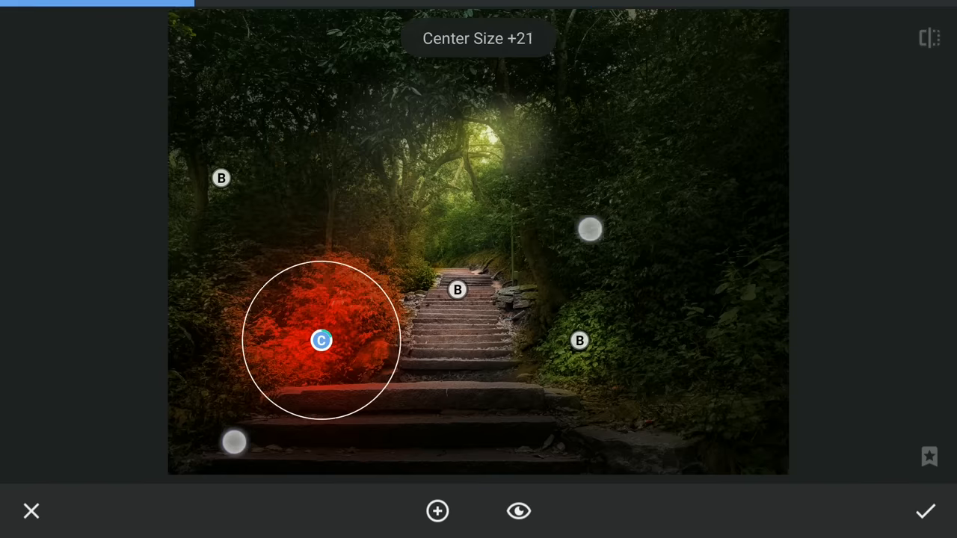
Apply the Selective point enlarged to Center Size +21 and return to the full edited photo
{"action": "left_click", "coordinate": [926, 512]}
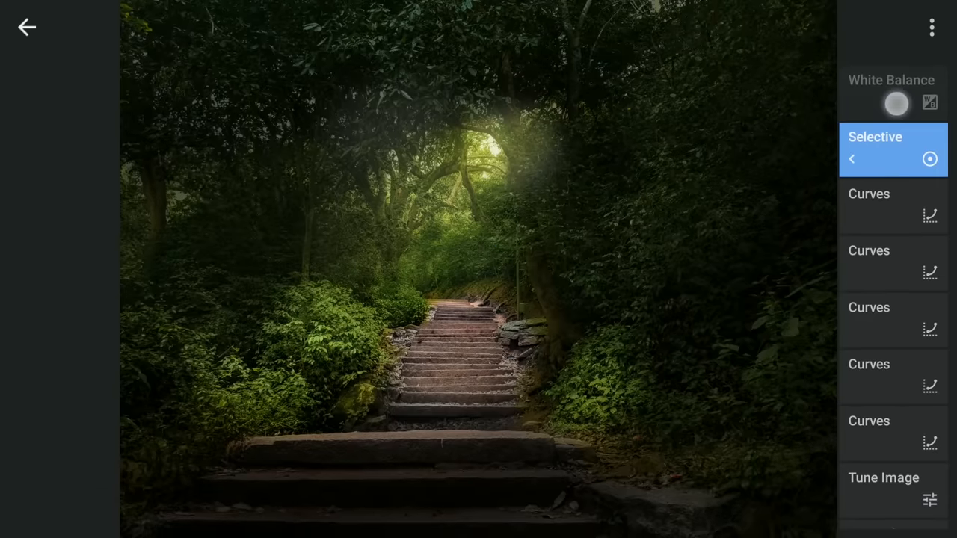
{"action": "left_click", "coordinate": [27, 27]}
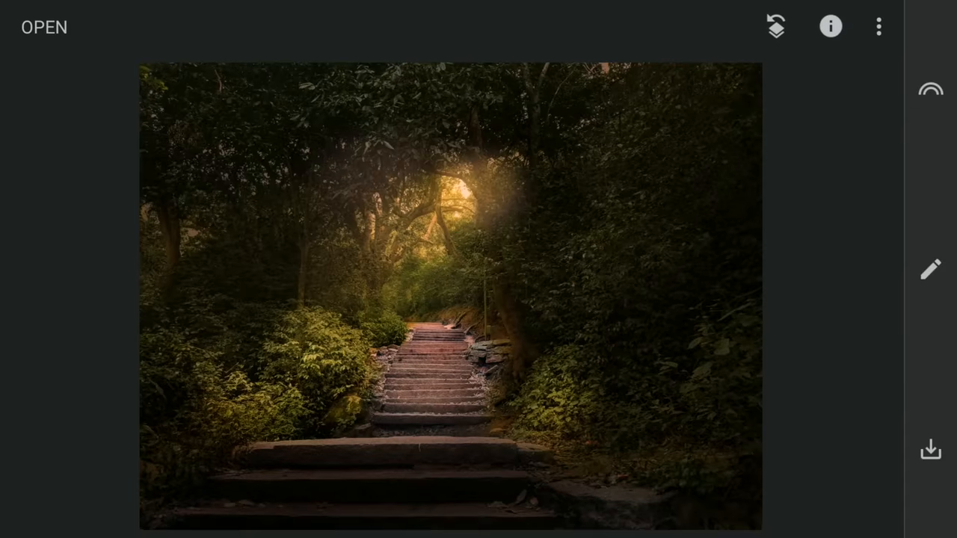
In Tune Image, raise Highlights to +76
{"action": "left_click", "coordinate": [930, 270]}
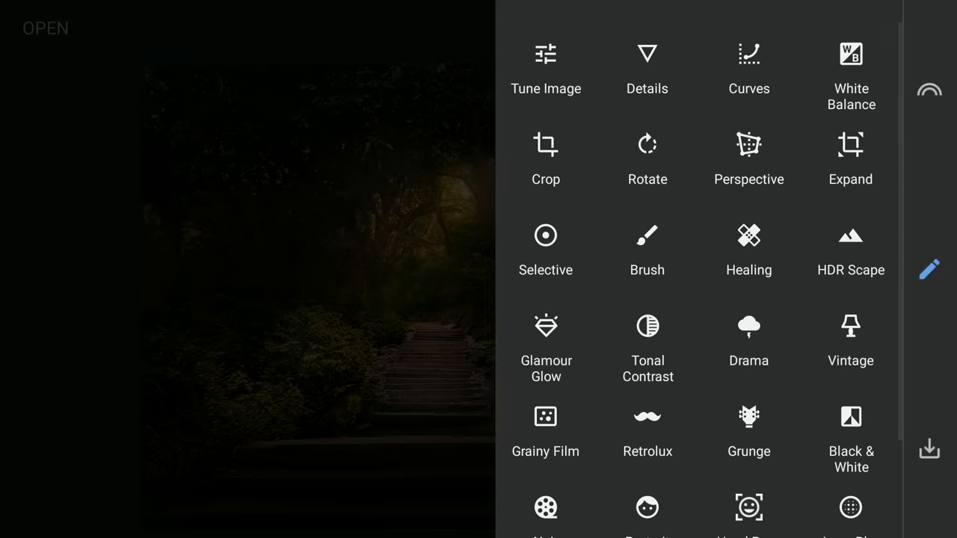
{"action": "left_click", "coordinate": [545, 67]}
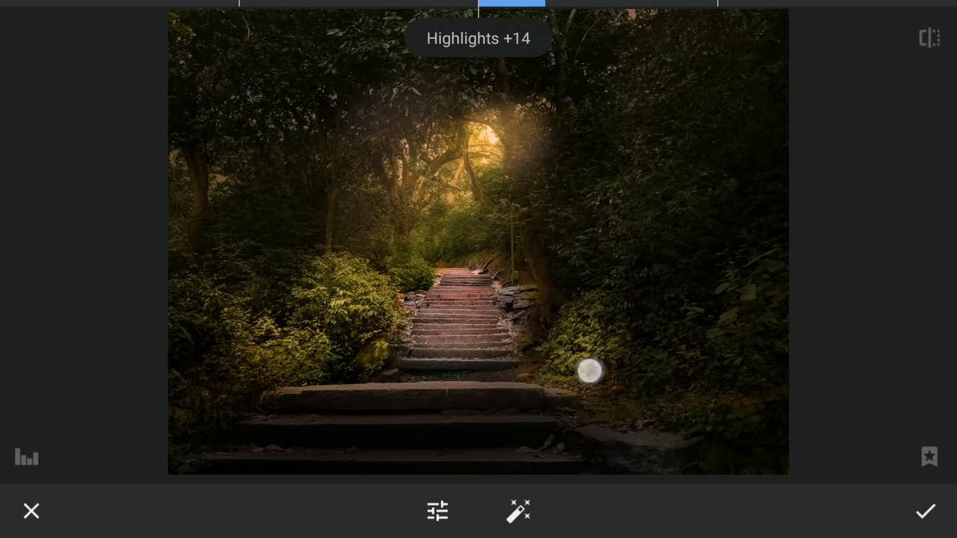
{"action": "left_click_drag", "start_coordinate": [589, 374], "coordinate": [730, 376]}
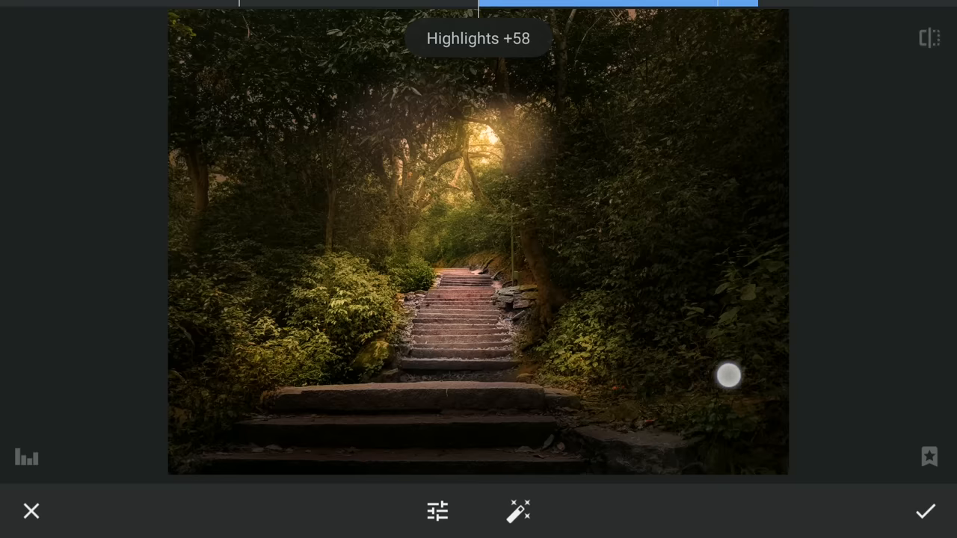
{"action": "left_click_drag", "start_coordinate": [730, 377], "coordinate": [785, 377]}
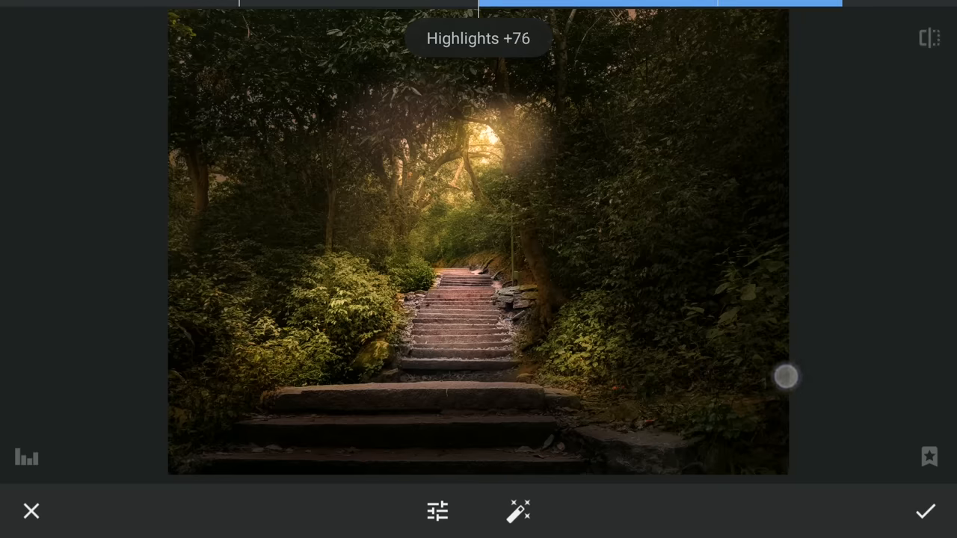
Boost Saturation to about +36, deepen Shadows to -5, and apply the tonal adjustments
{"action": "left_click", "coordinate": [436, 511]}
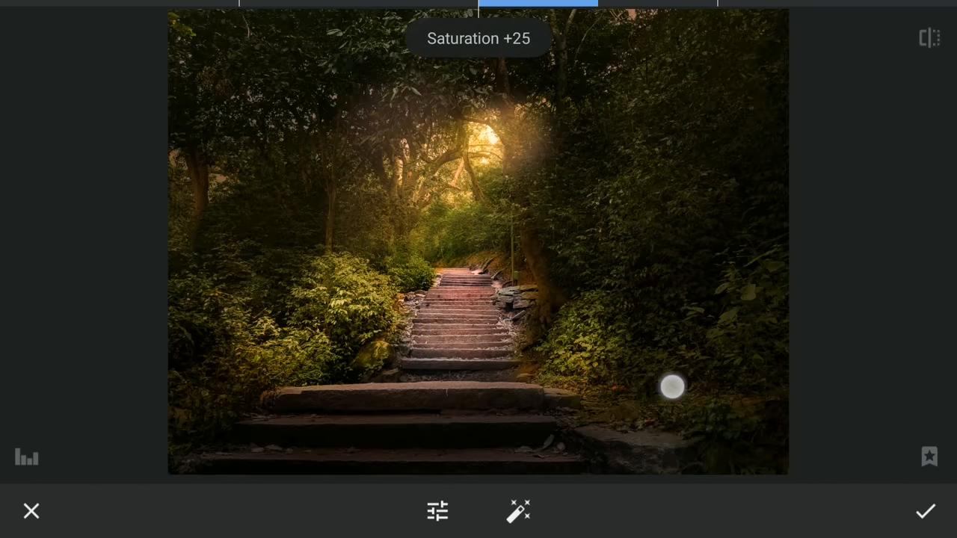
{"action": "left_click_drag", "start_coordinate": [670, 386], "coordinate": [715, 386]}
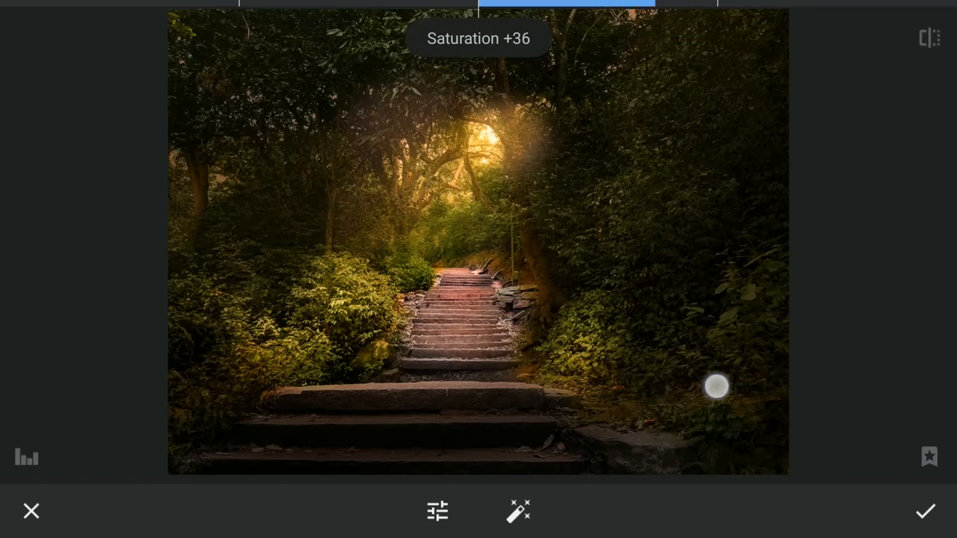
{"action": "left_click_drag", "start_coordinate": [715, 386], "coordinate": [736, 386]}
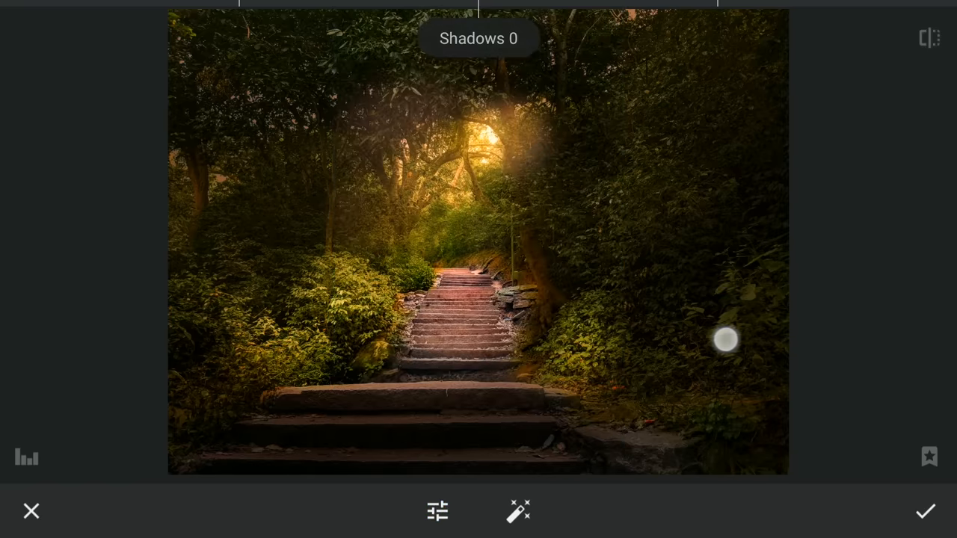
{"action": "left_click_drag", "start_coordinate": [725, 341], "coordinate": [715, 367]}
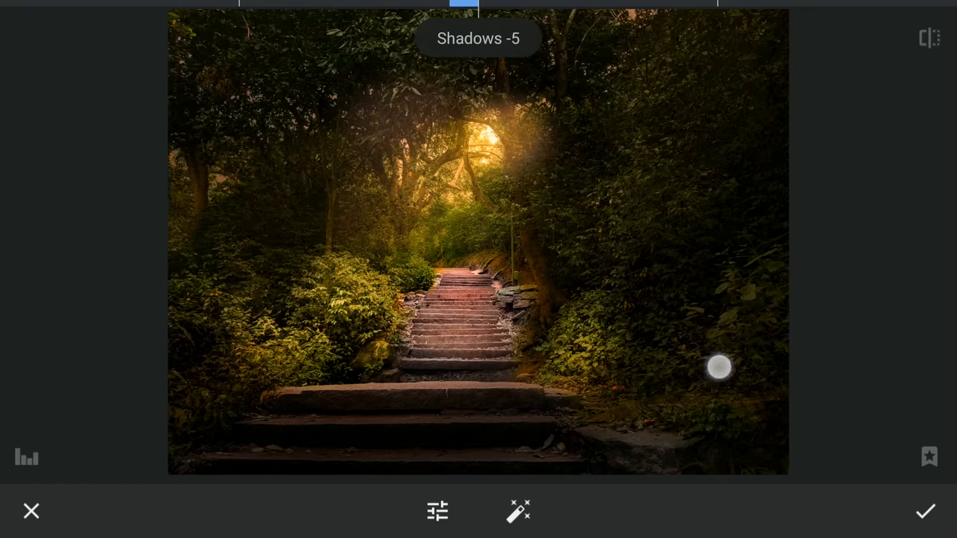
{"action": "left_click", "coordinate": [926, 512]}
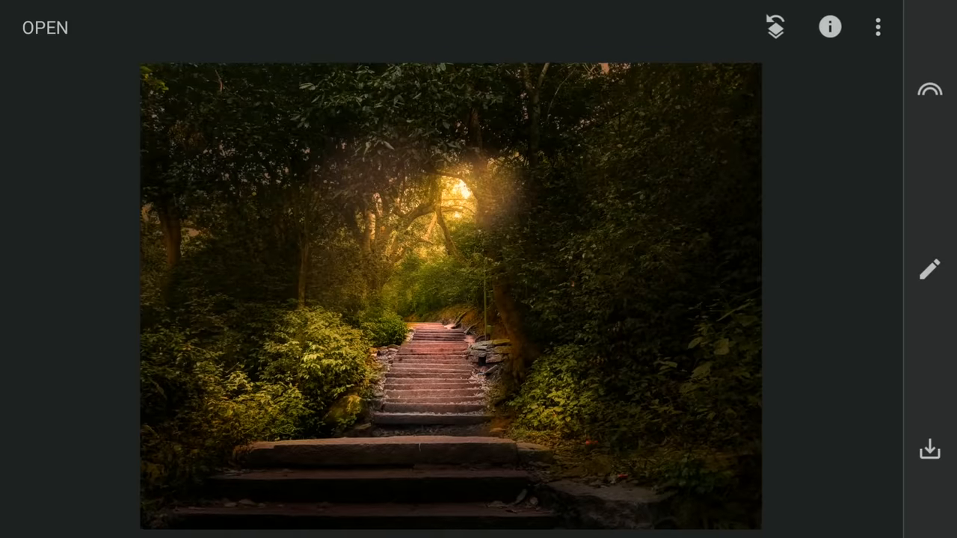
Dodge and burn the stairs at -5 strength and apply, then preview an earlier Curves step from history
{"action": "left_click", "coordinate": [931, 270]}
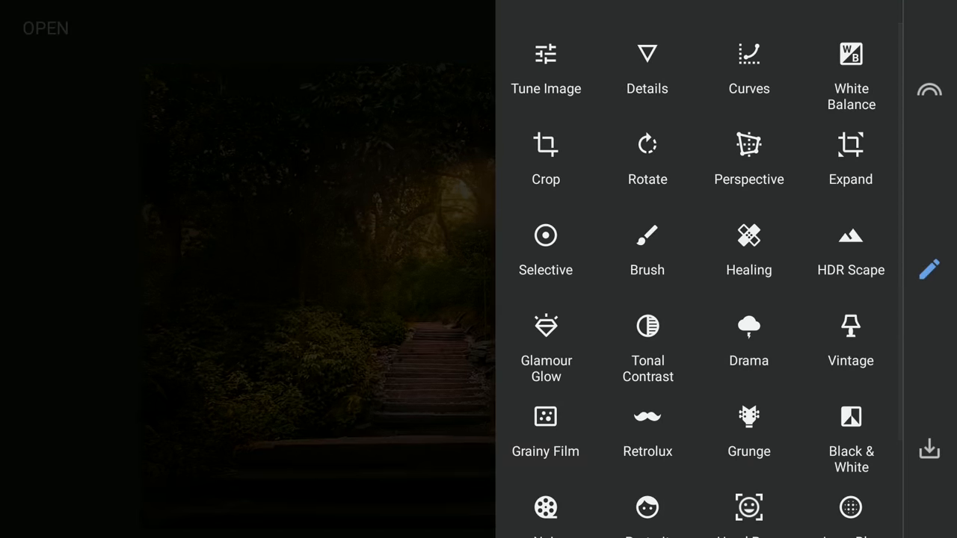
{"action": "left_click", "coordinate": [648, 248]}
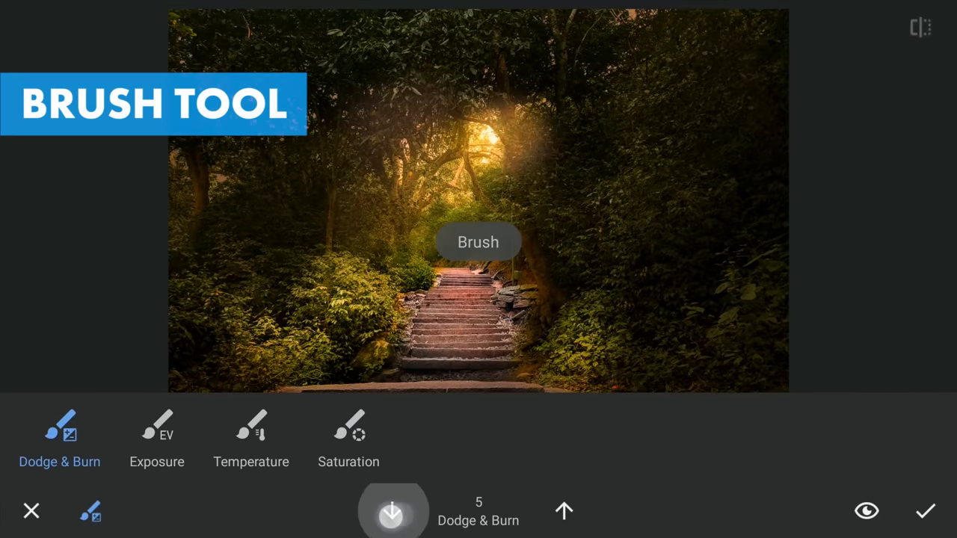
{"action": "left_click", "coordinate": [392, 512]}
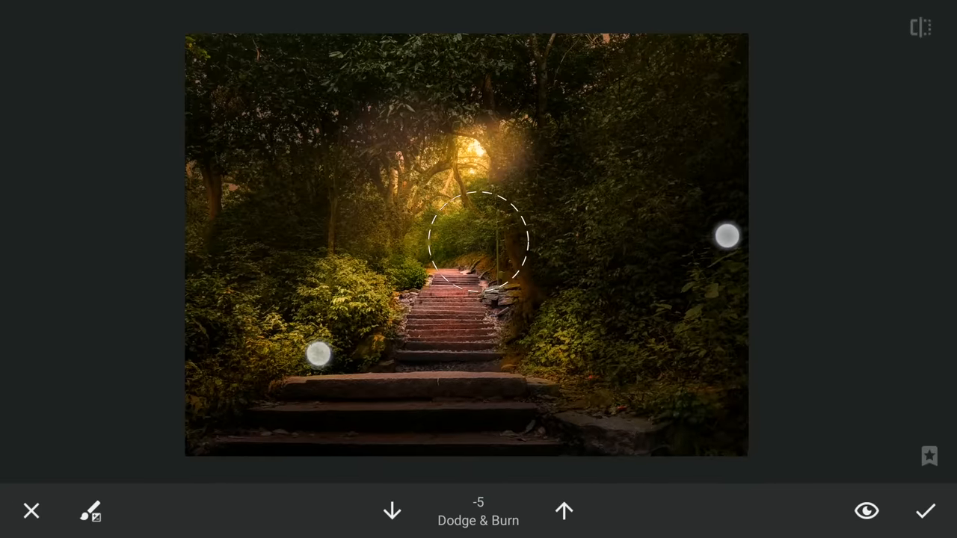
{"action": "left_click", "coordinate": [924, 512]}
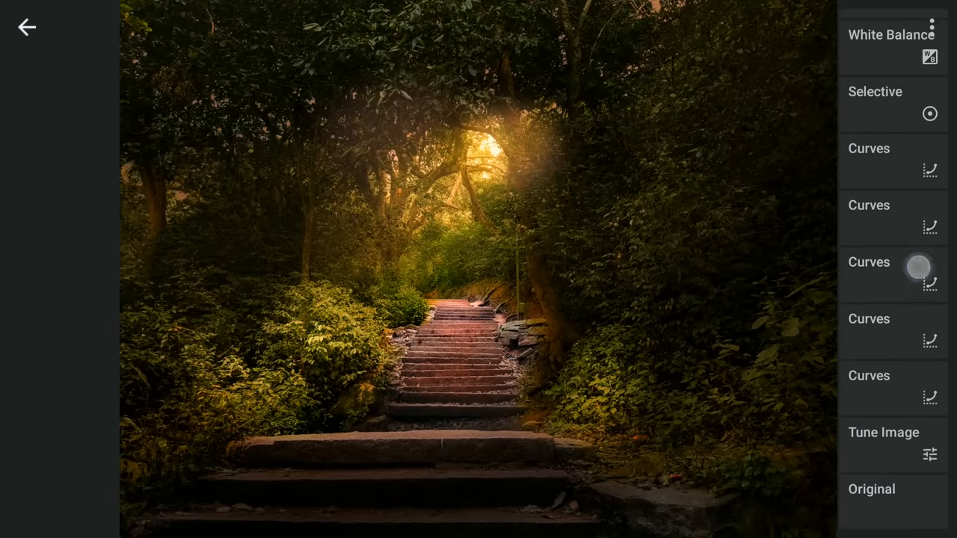
{"action": "left_click", "coordinate": [894, 387]}
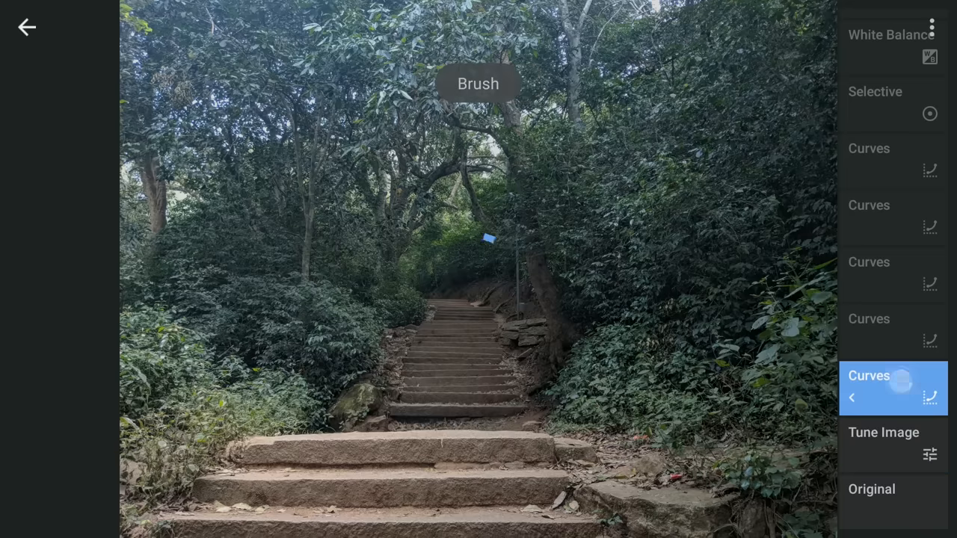